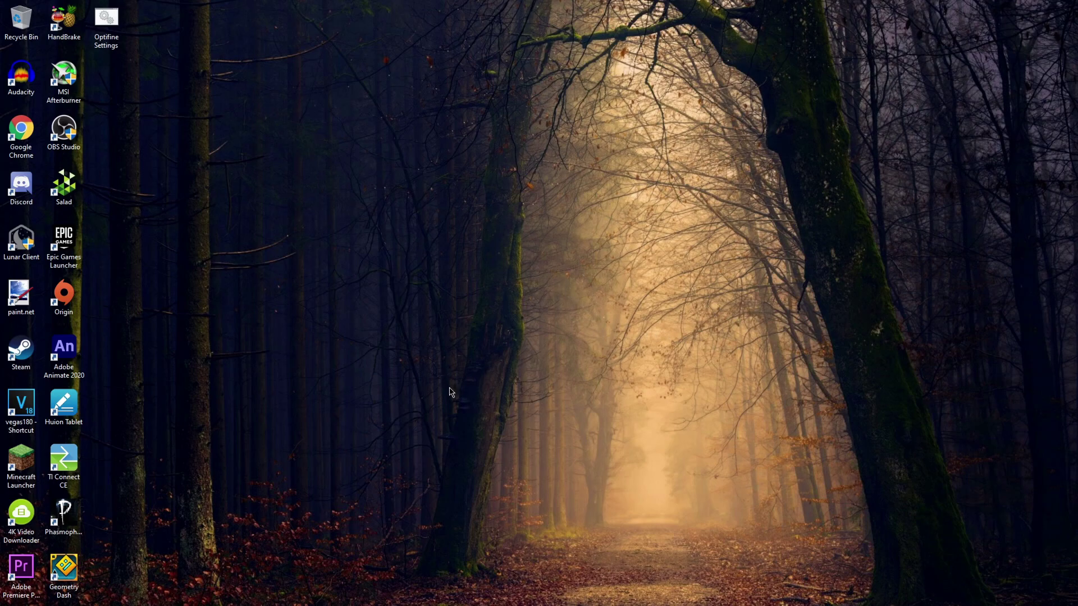
pyautogui.moveTo(551, 402)
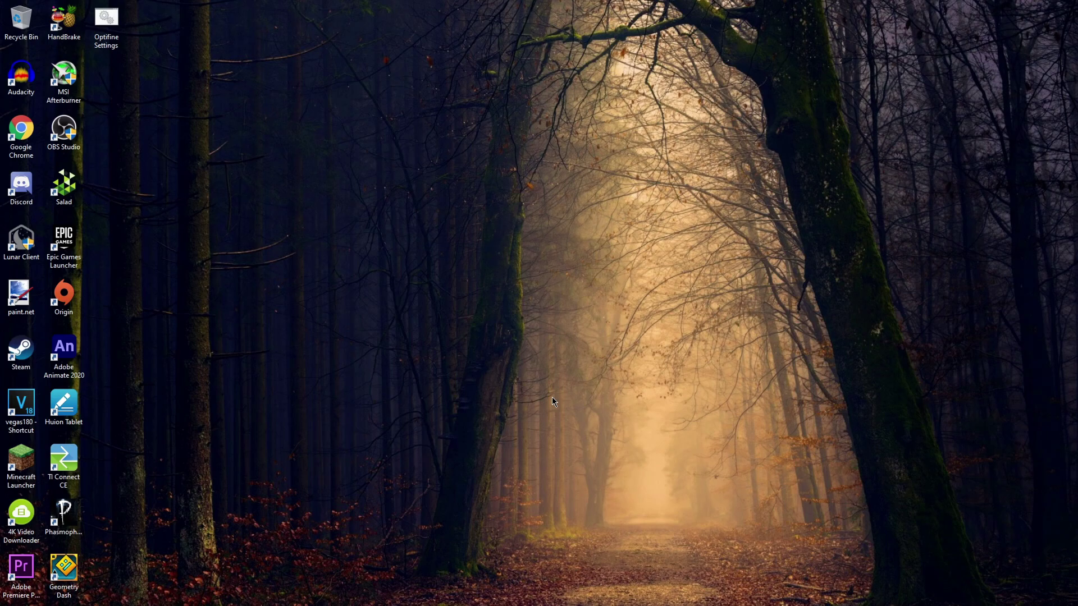
pyautogui.moveTo(523, 452)
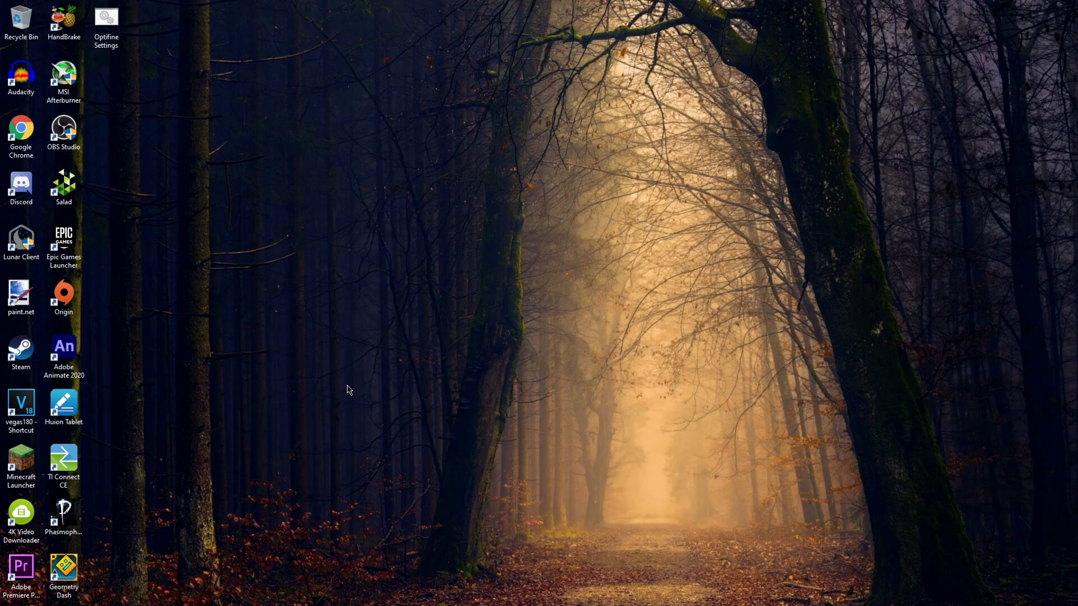
# Step: Confirm Geometry Dash has Vertical Sync off and Smooth Fix on, then exit the game
pyautogui.doubleClick(64, 568)
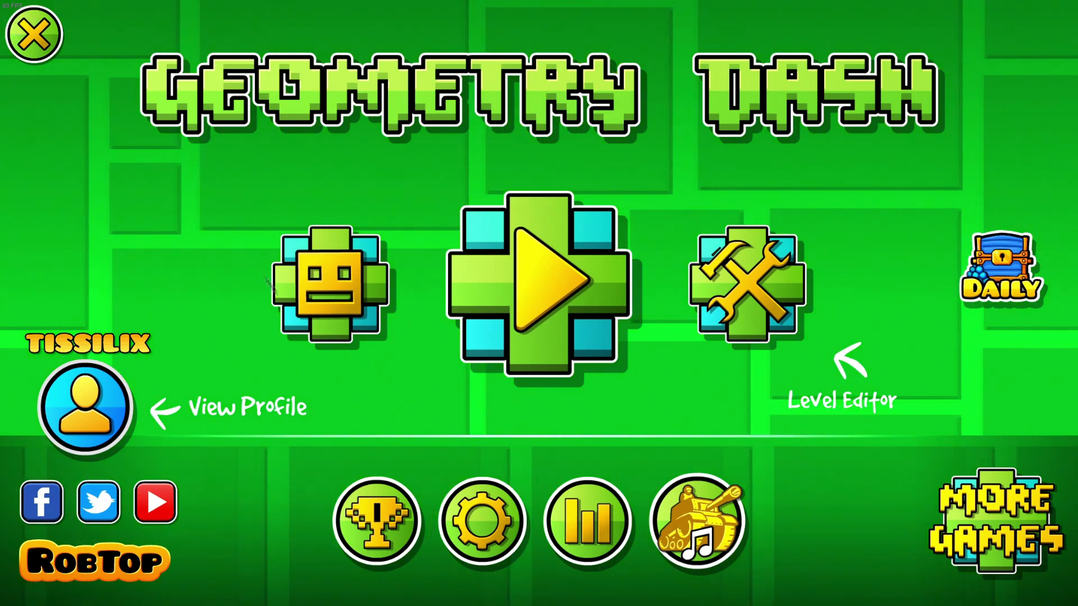
pyautogui.click(485, 523)
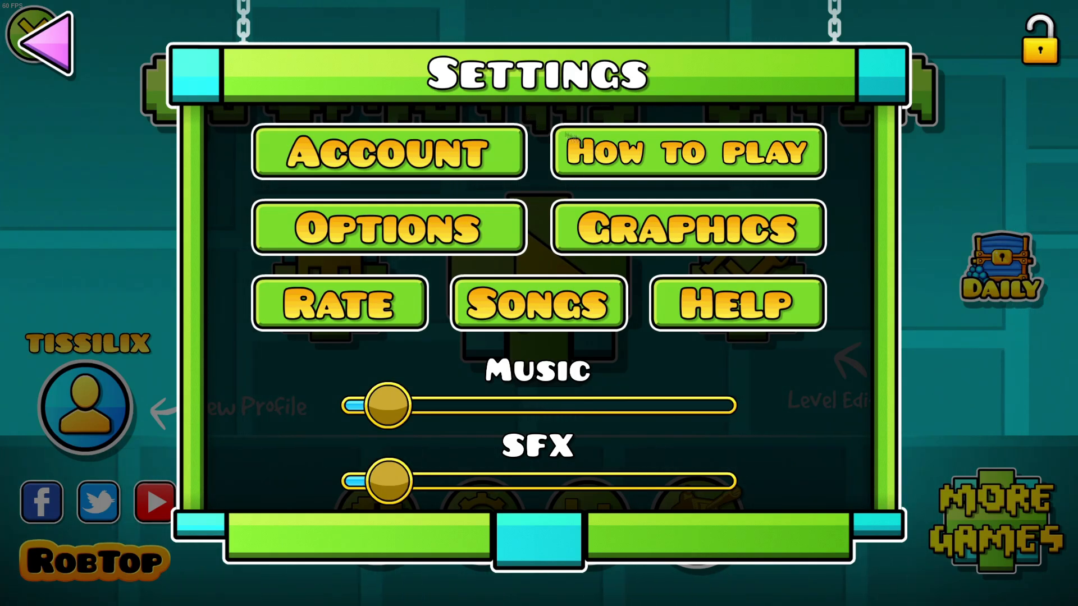
pyautogui.click(687, 228)
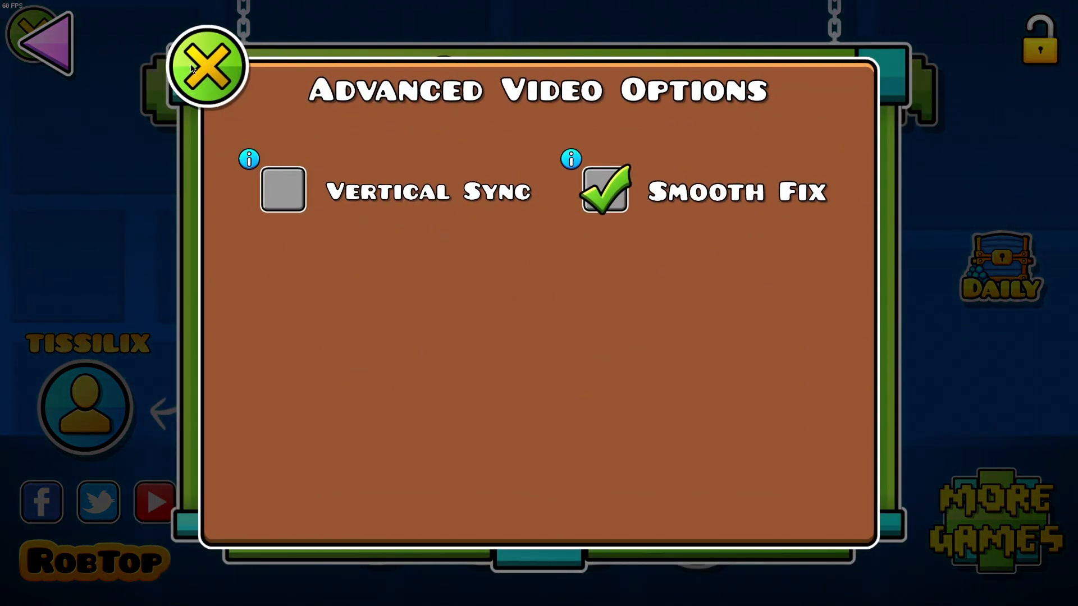
pyautogui.click(205, 64)
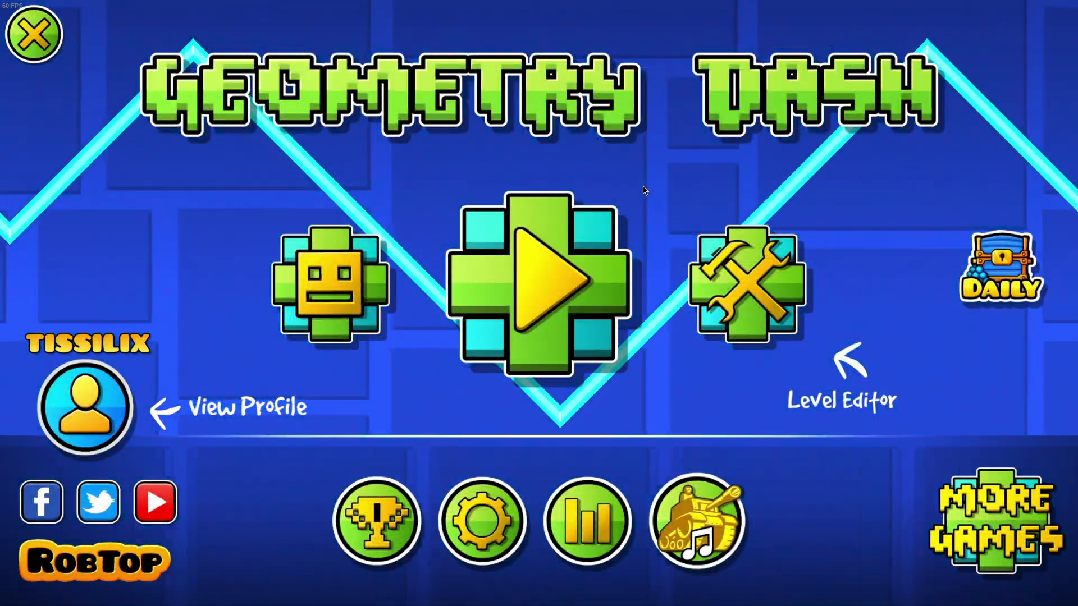
pyautogui.click(32, 32)
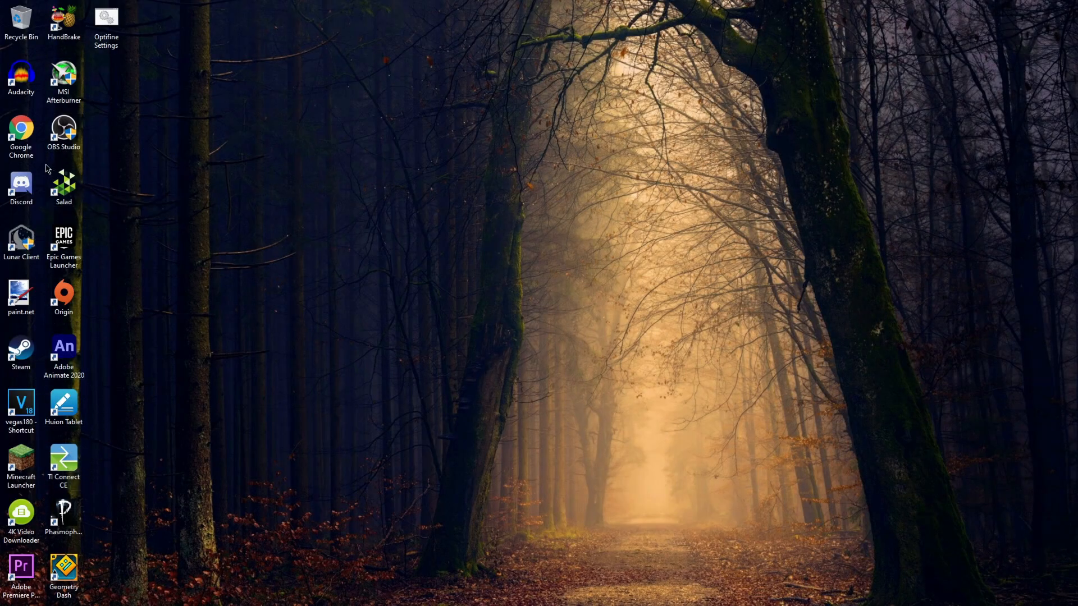
pyautogui.moveTo(87, 355)
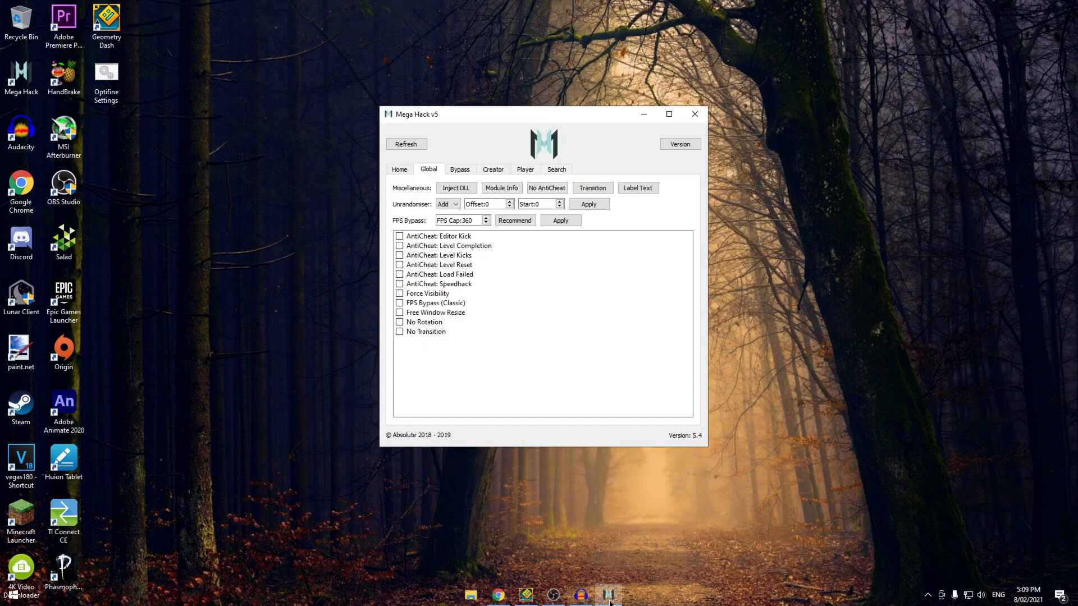
pyautogui.moveTo(609, 602)
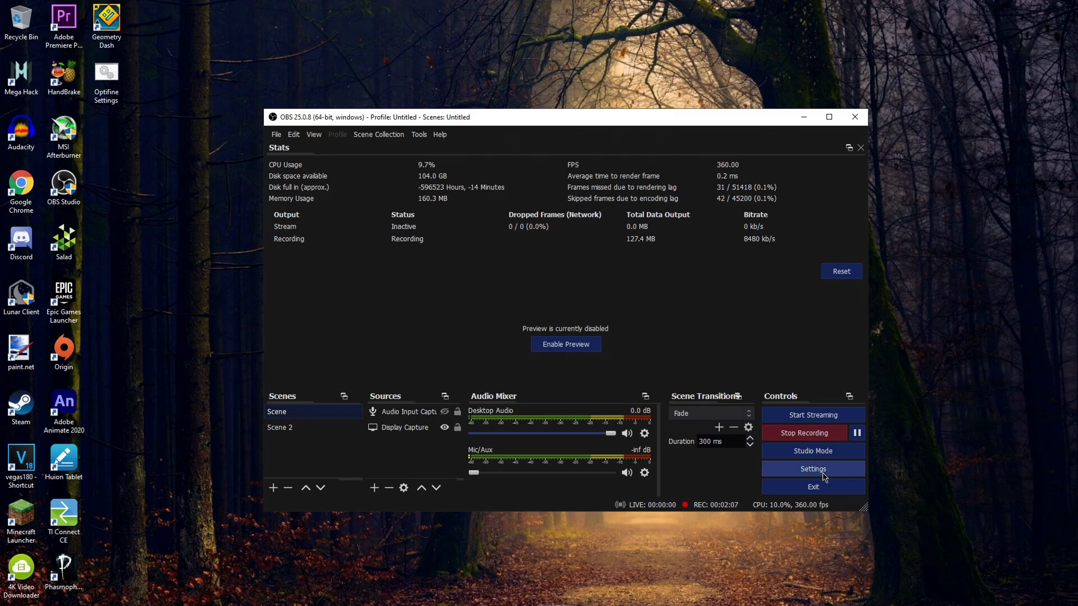
# Step: Verify OBS records at 360 FPS with CQP level 17, then close Settings
pyautogui.click(813, 469)
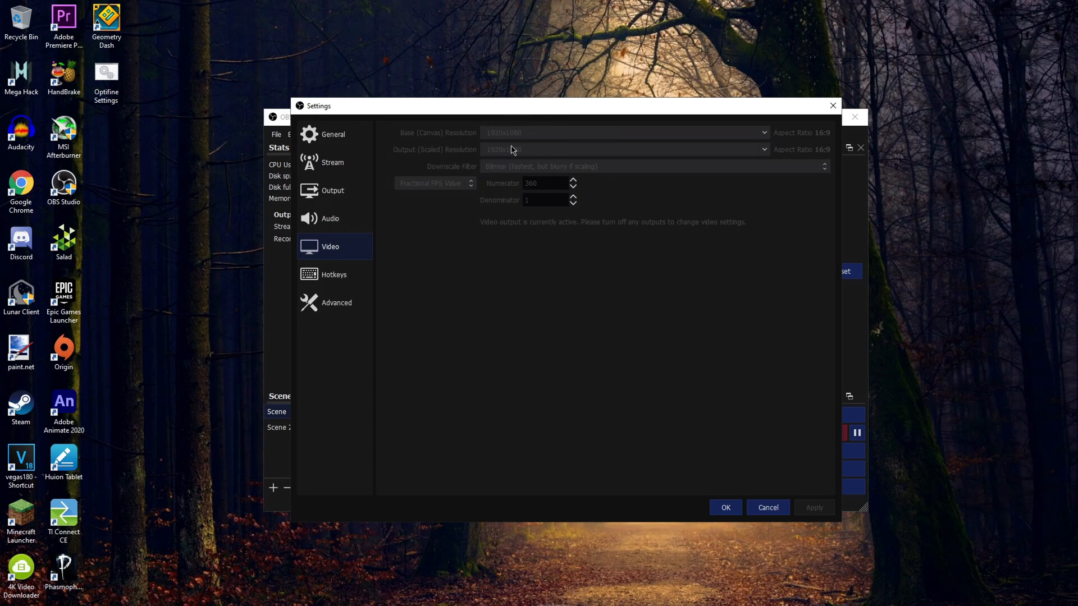
pyautogui.moveTo(515, 154)
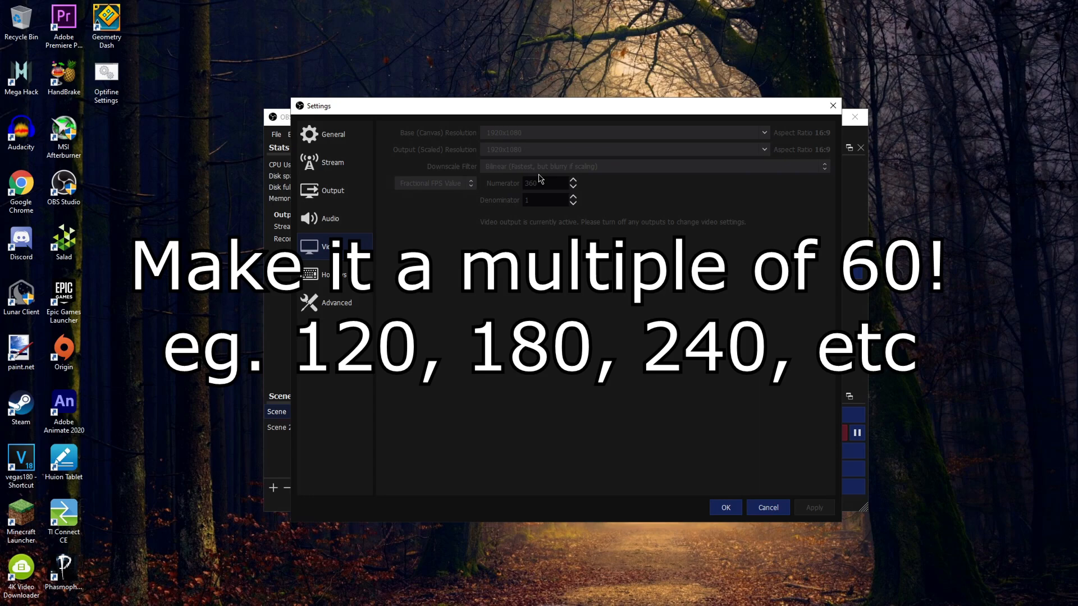
pyautogui.click(332, 190)
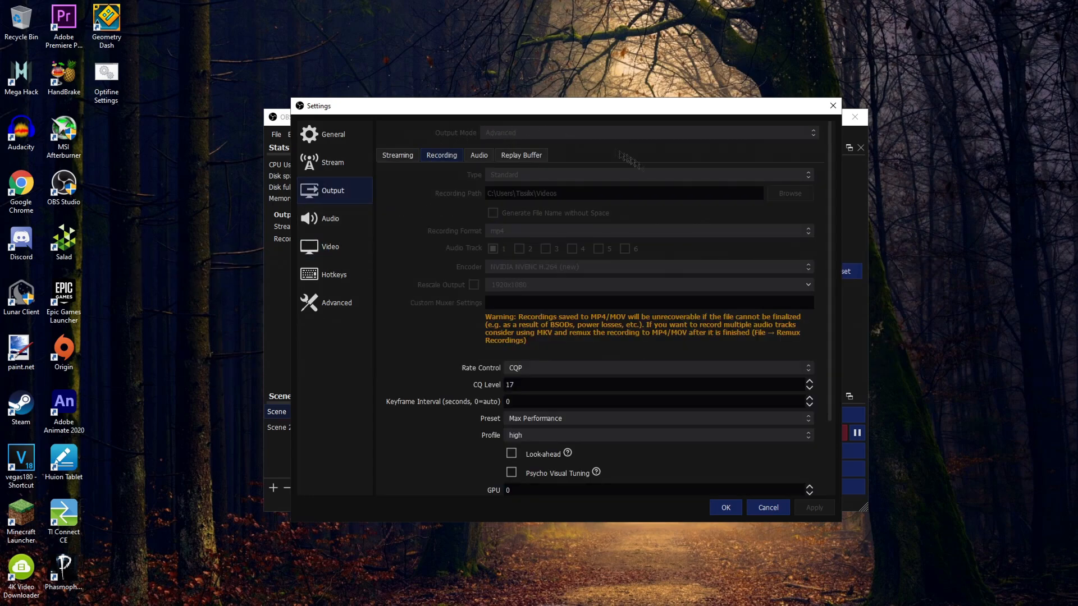
pyautogui.scroll(-3)
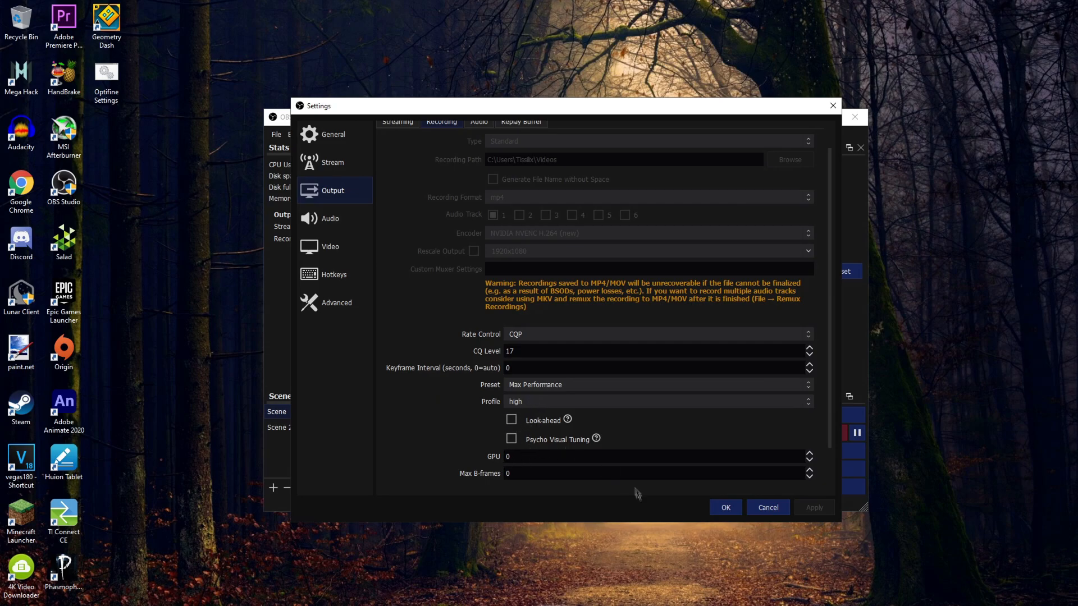
pyautogui.click(336, 302)
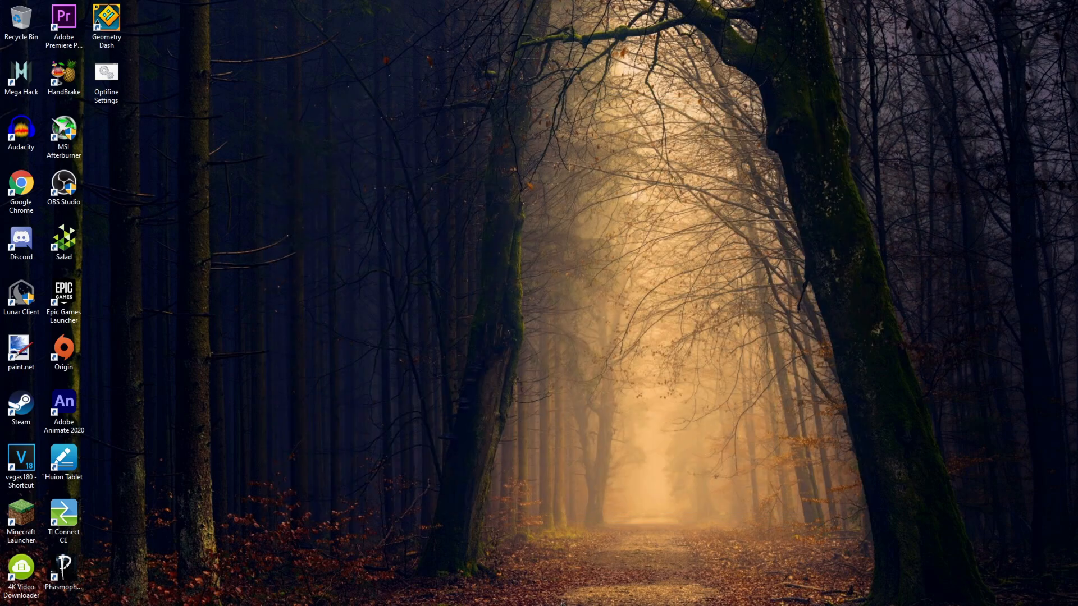
# Step: Relaunch Geometry Dash at 360 fps and start the Stereo Madness level
pyautogui.doubleClick(109, 17)
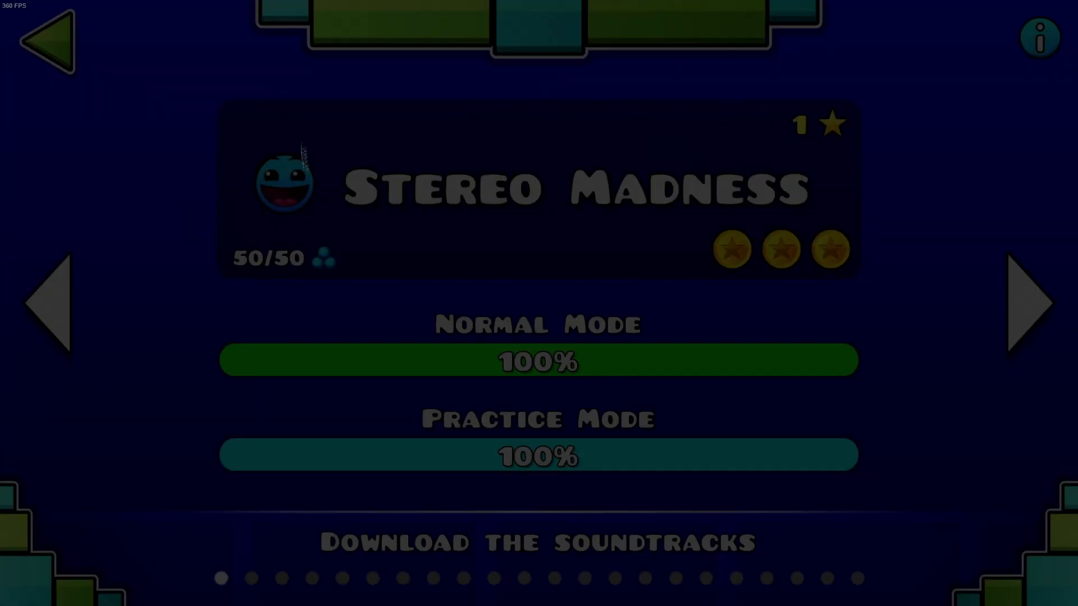
pyautogui.click(1023, 301)
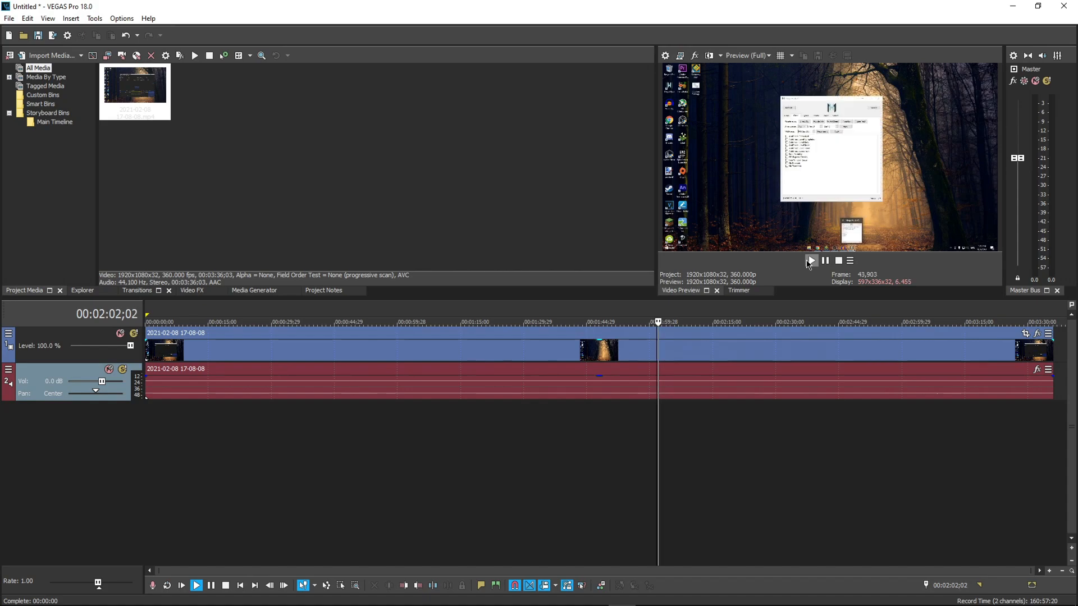
# Step: Play back the 360 fps recording in VEGAS Pro's Video Preview
pyautogui.click(811, 261)
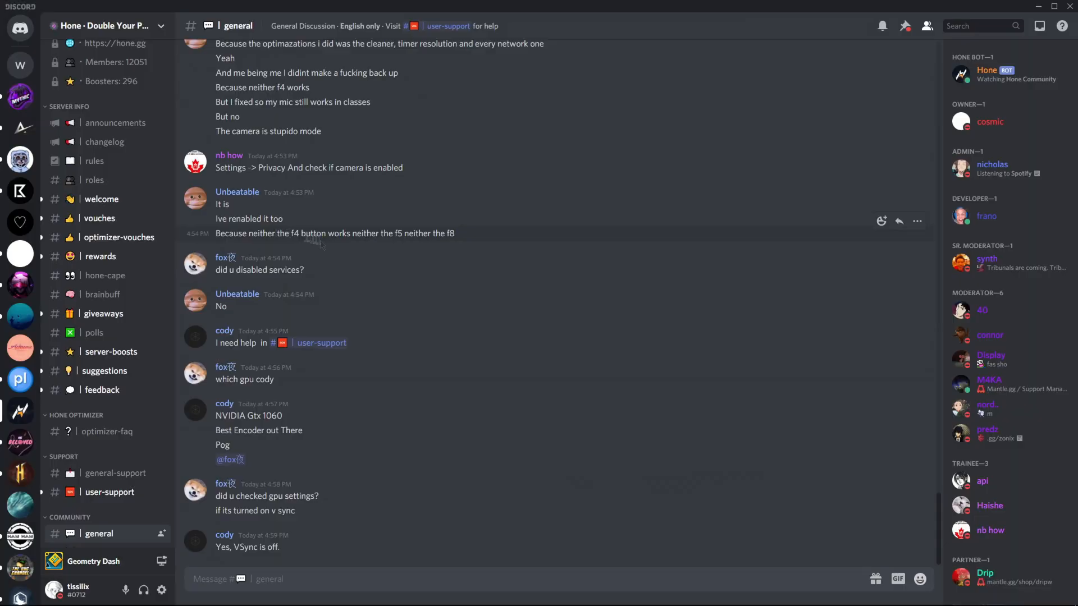
pyautogui.scroll(-3)
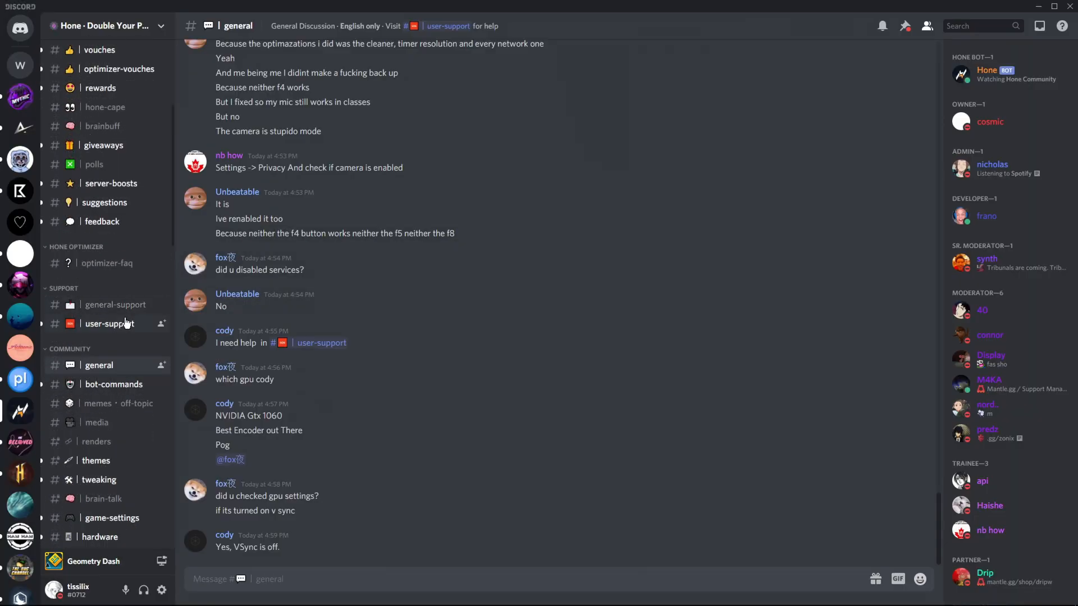
pyautogui.moveTo(437, 351)
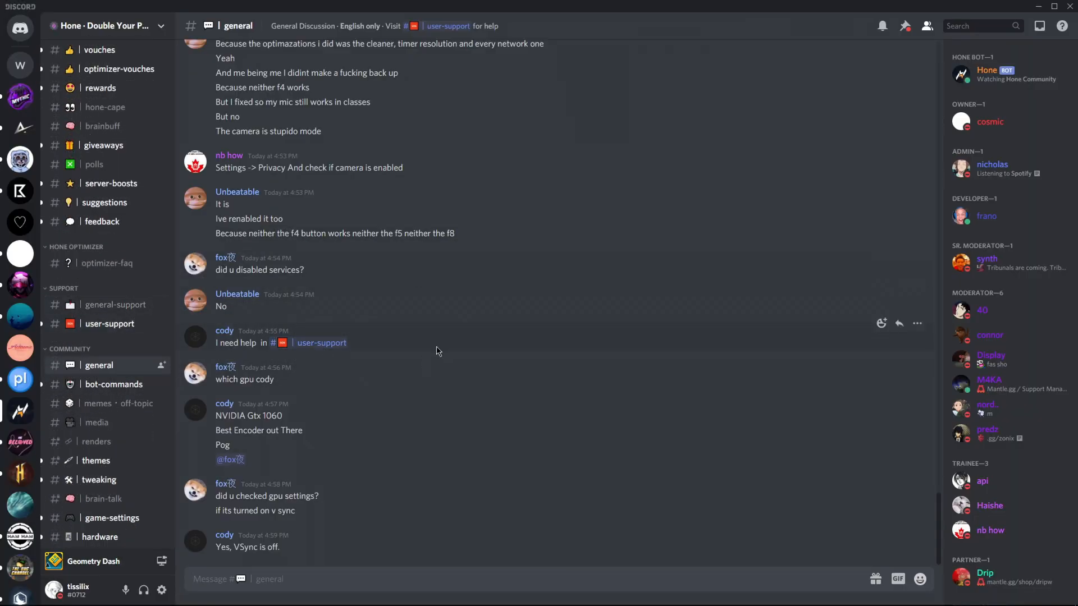
pyautogui.scroll(-3)
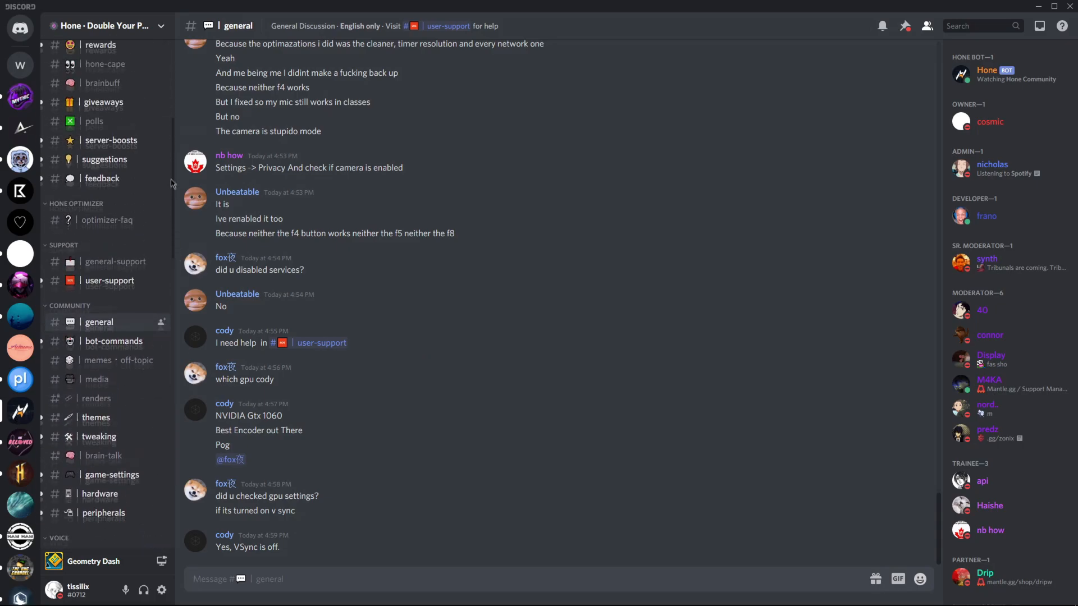
pyautogui.click(99, 242)
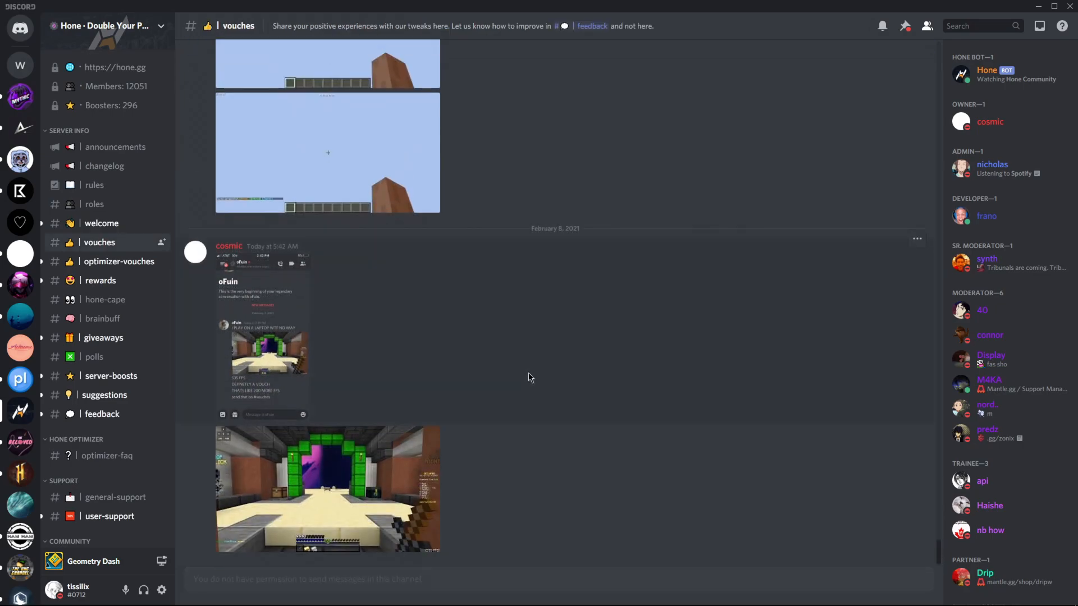
pyautogui.moveTo(335, 424)
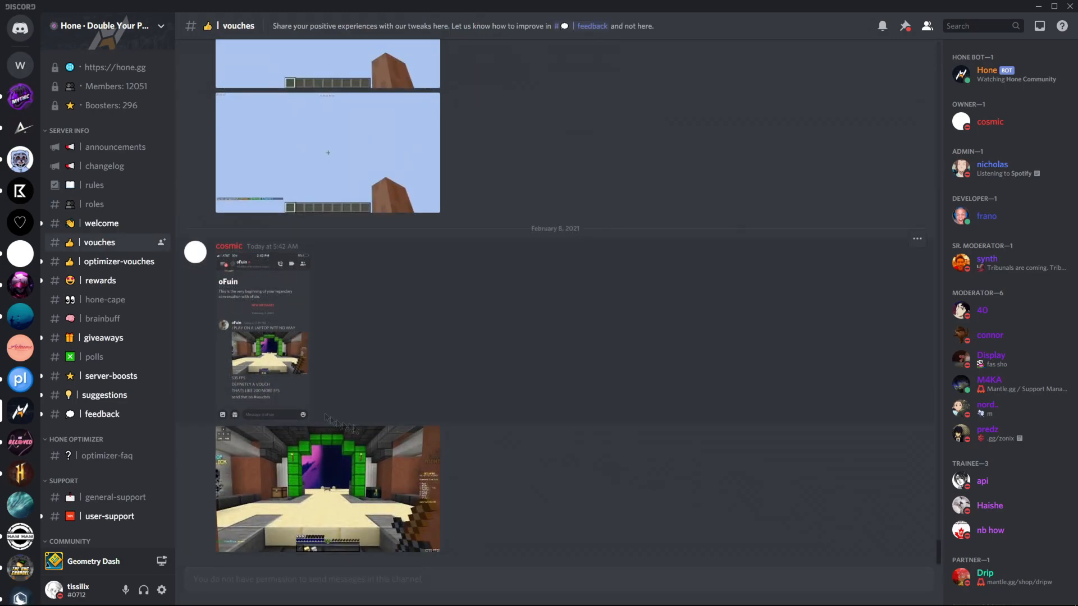
pyautogui.moveTo(461, 179)
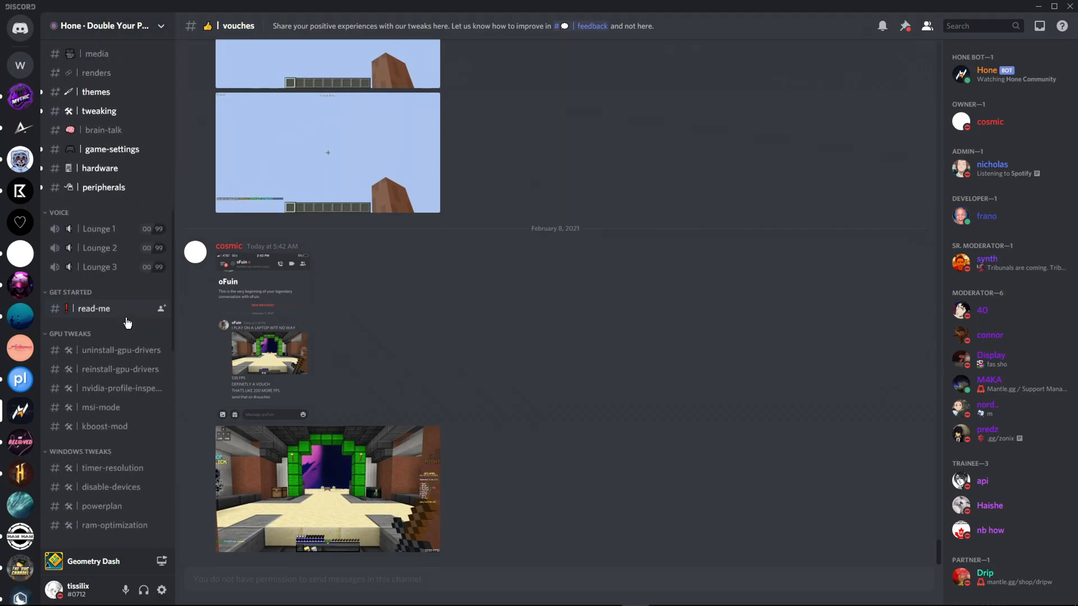
pyautogui.scroll(-3)
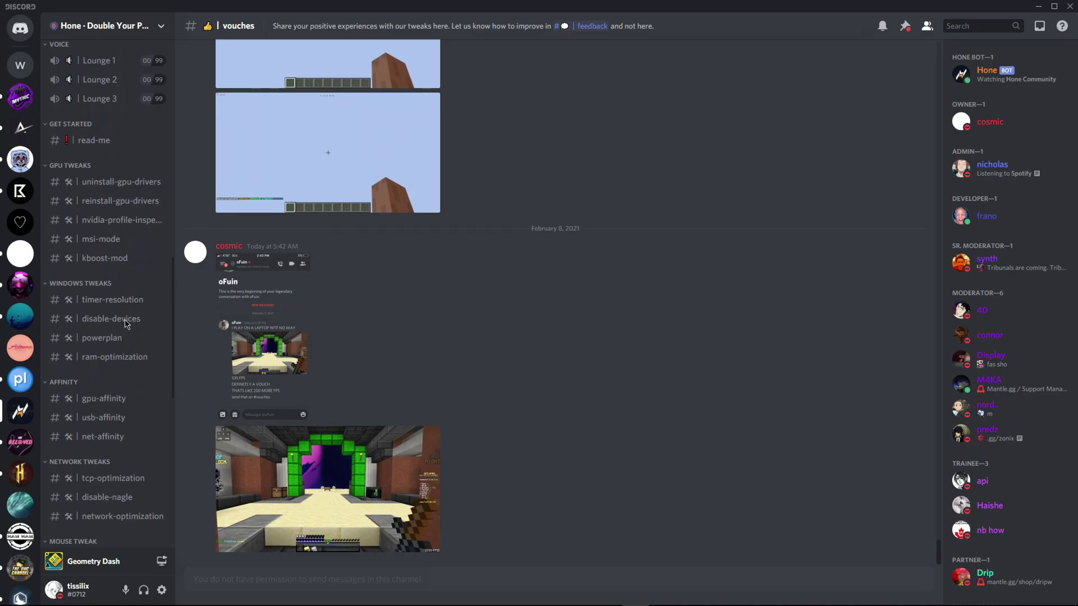
pyautogui.click(95, 406)
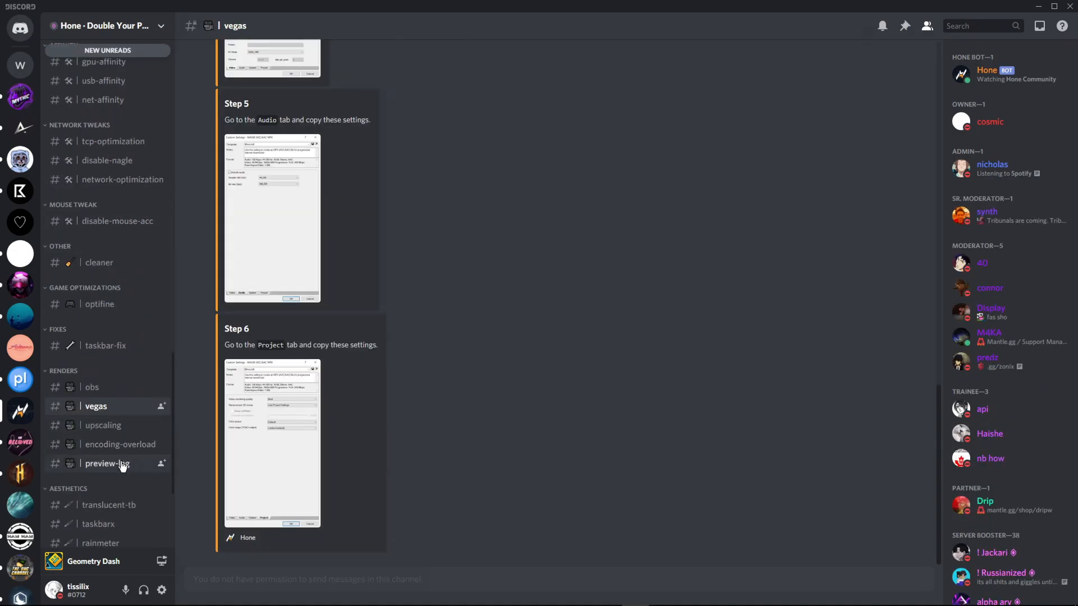
pyautogui.click(107, 464)
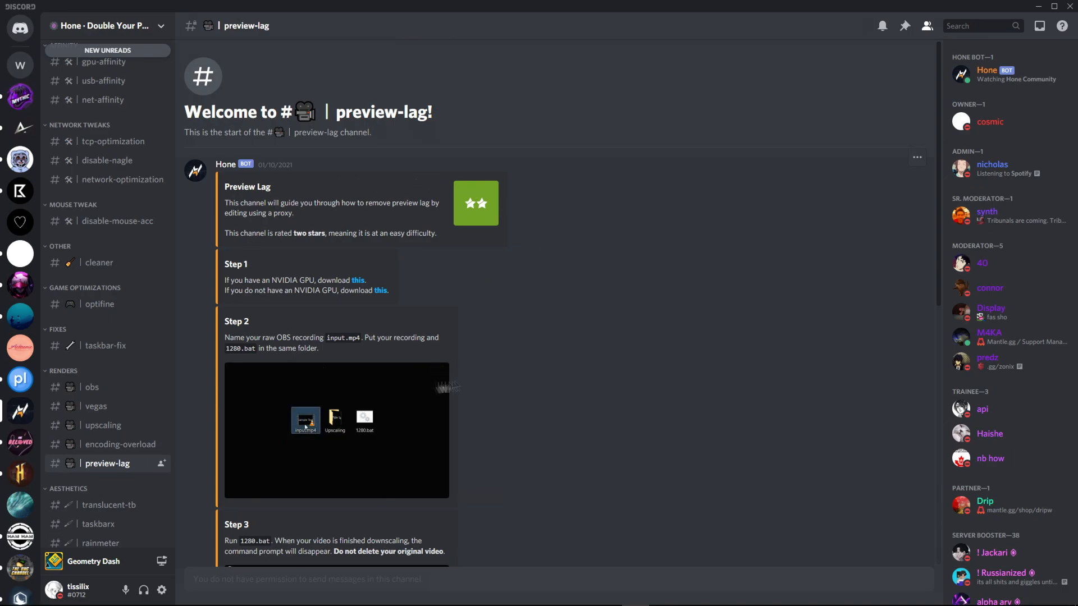
pyautogui.moveTo(245, 279); pyautogui.dragTo(327, 280)
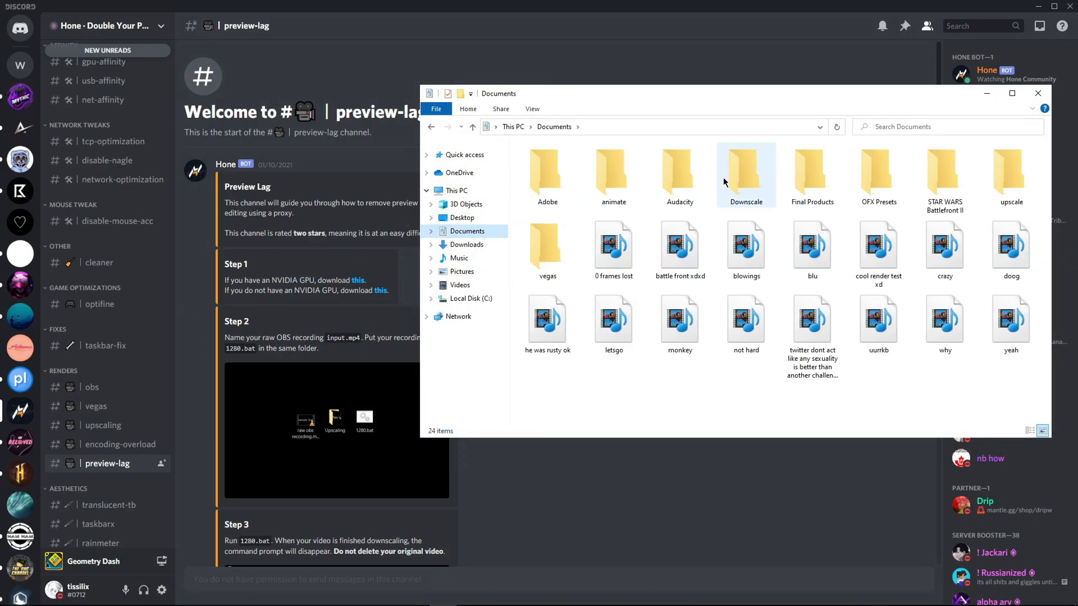
pyautogui.doubleClick(745, 171)
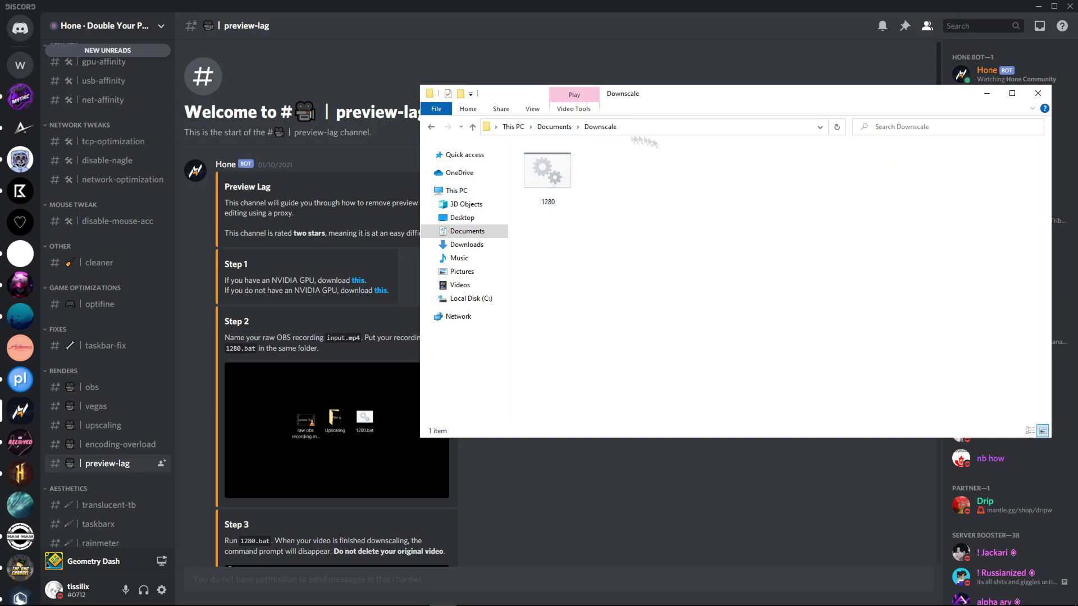
pyautogui.moveTo(635, 265)
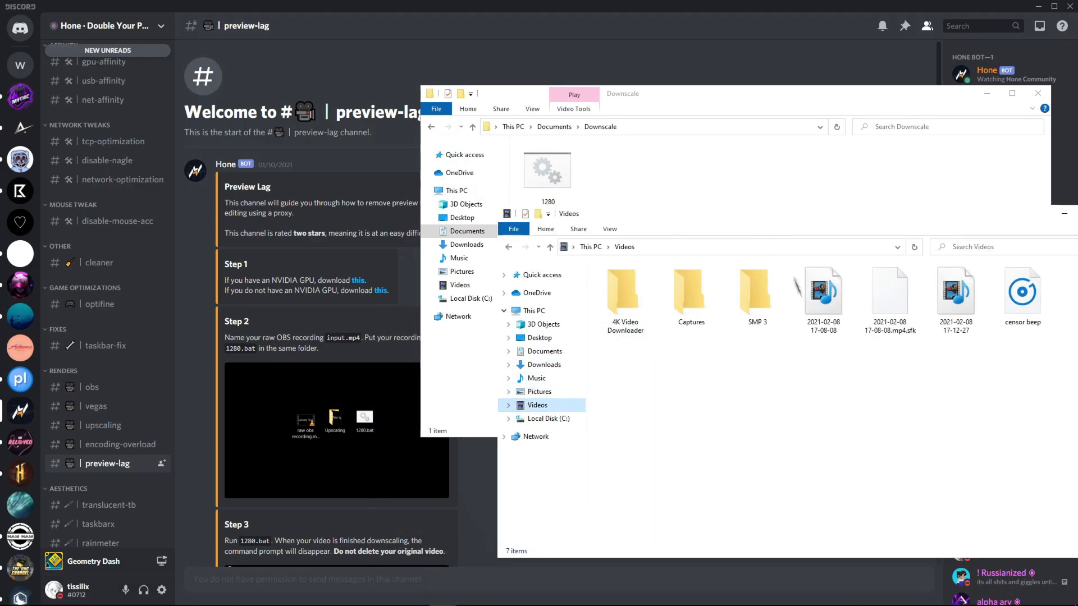
pyautogui.moveTo(821, 287); pyautogui.dragTo(677, 237)
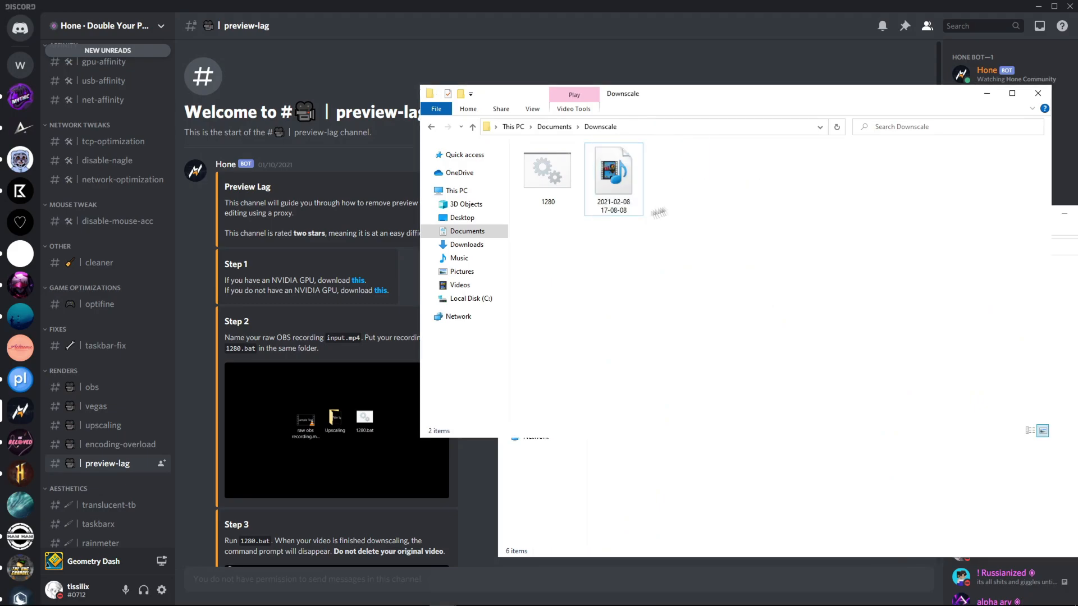
pyautogui.click(614, 170)
pyautogui.write('input')
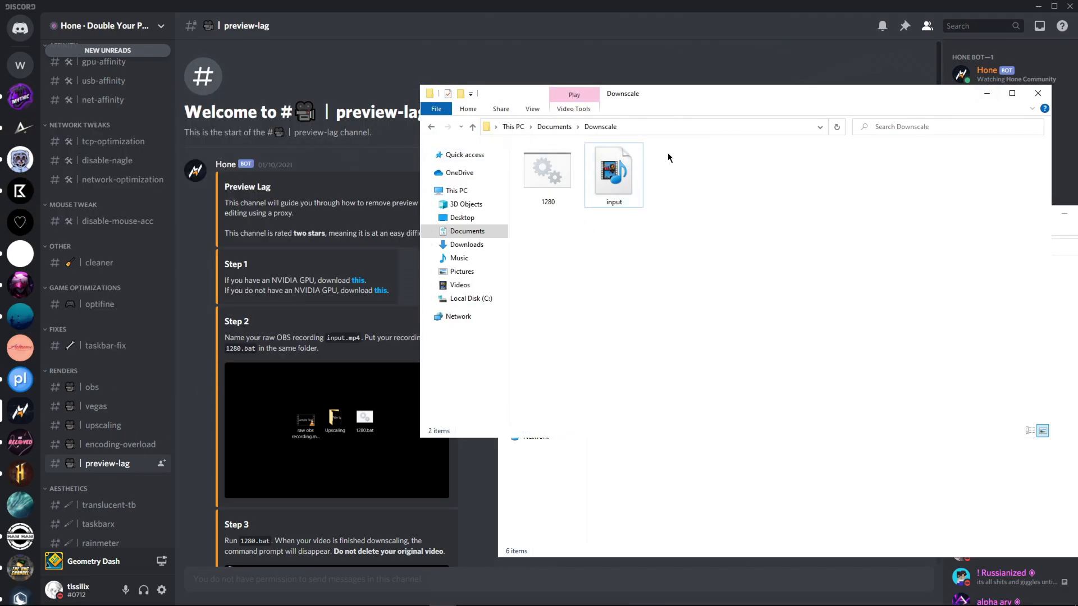
pyautogui.moveTo(670, 161)
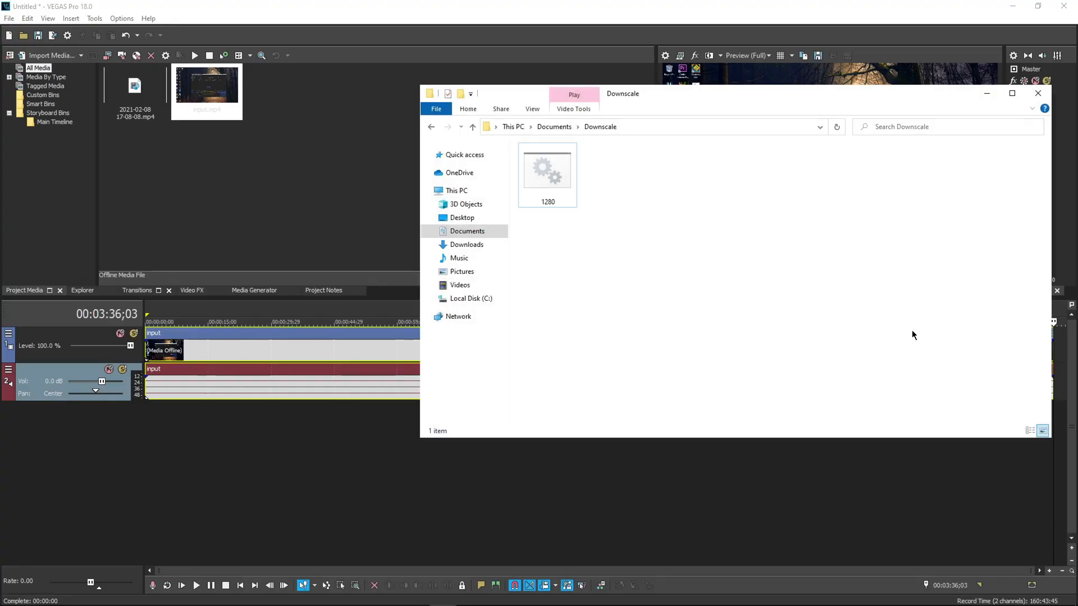
pyautogui.moveTo(642, 199)
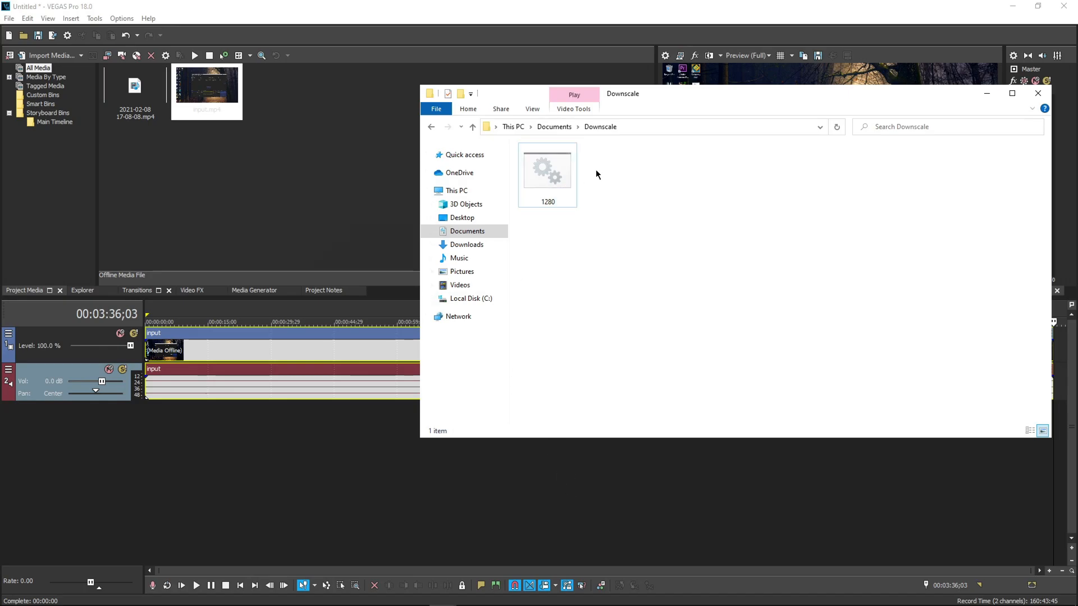
pyautogui.moveTo(313, 105)
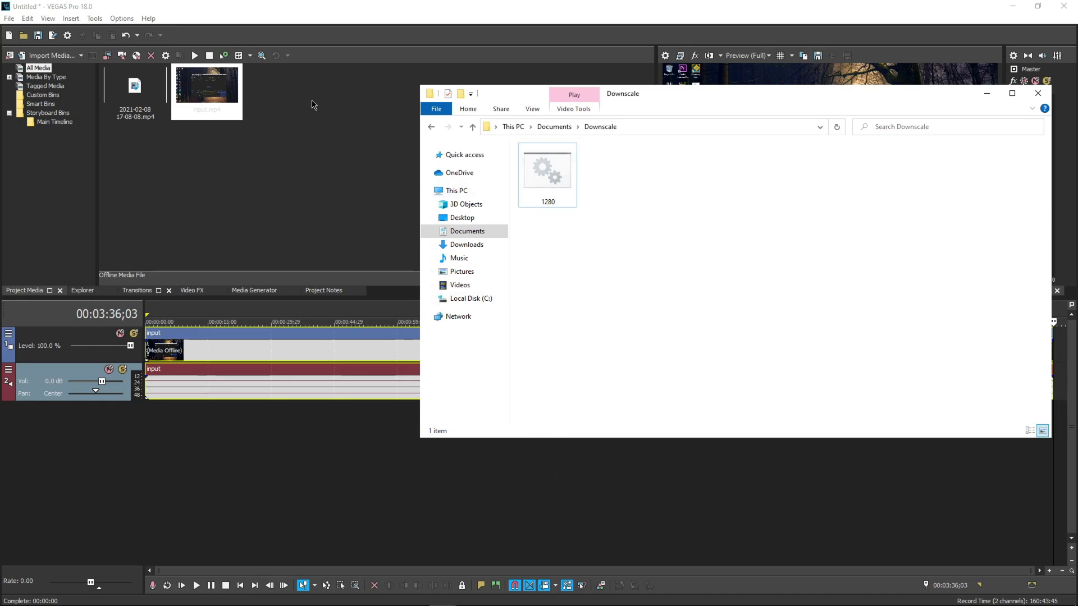
pyautogui.rightClick(207, 90)
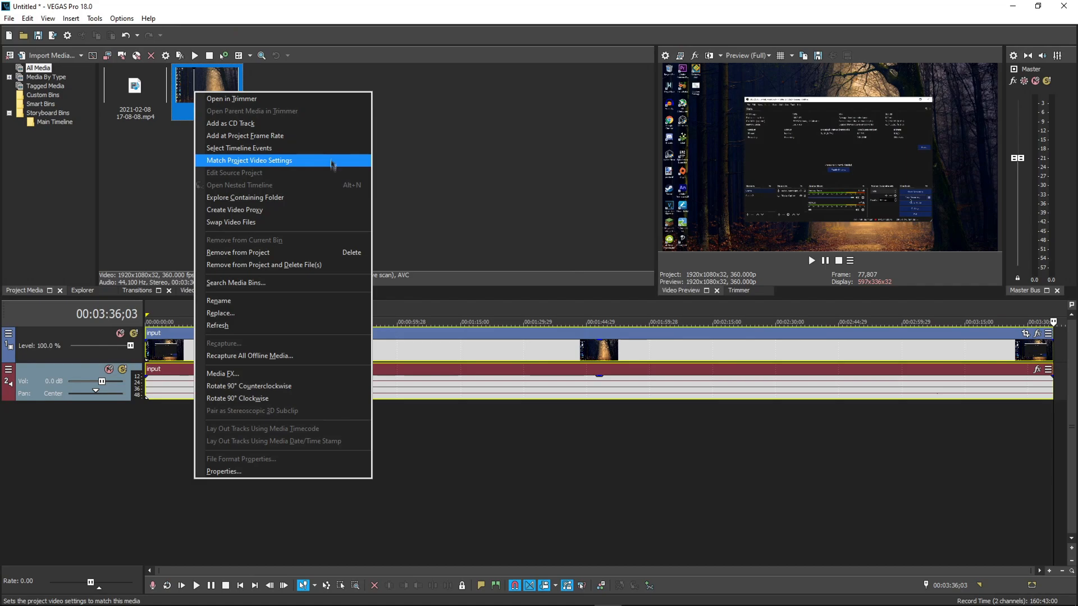
pyautogui.click(220, 312)
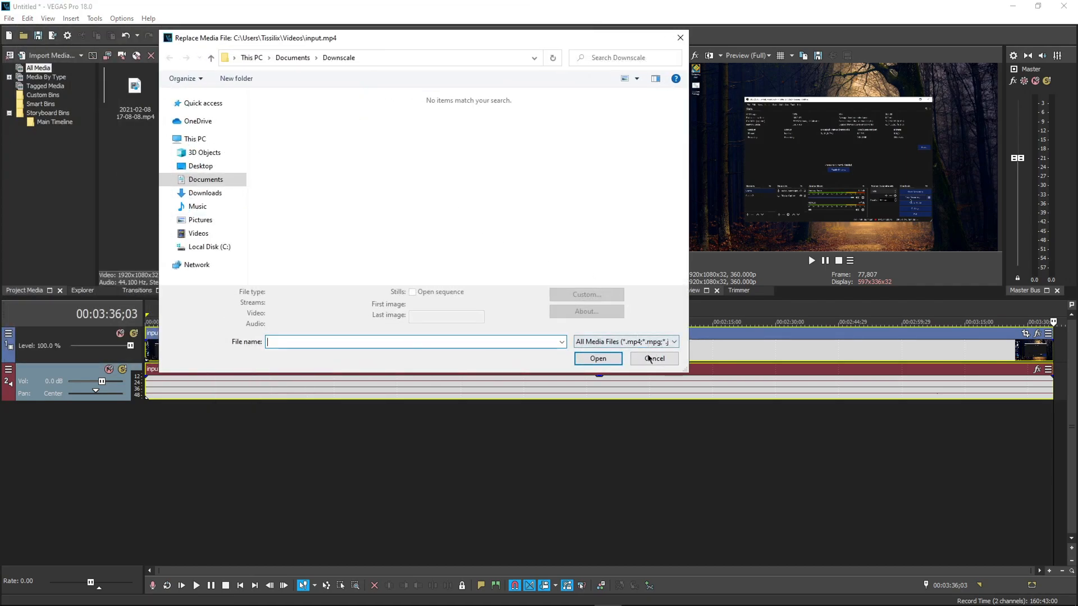
pyautogui.click(653, 358)
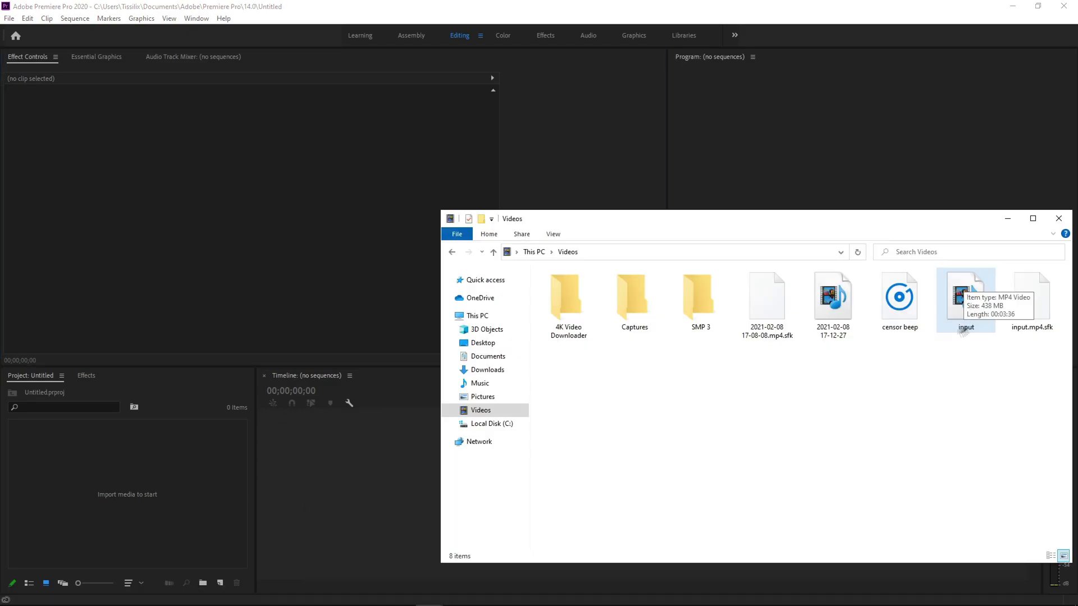
# Step: Import input.mp4 into a sequence and trim it to about four seconds of the attempt
pyautogui.doubleClick(966, 295)
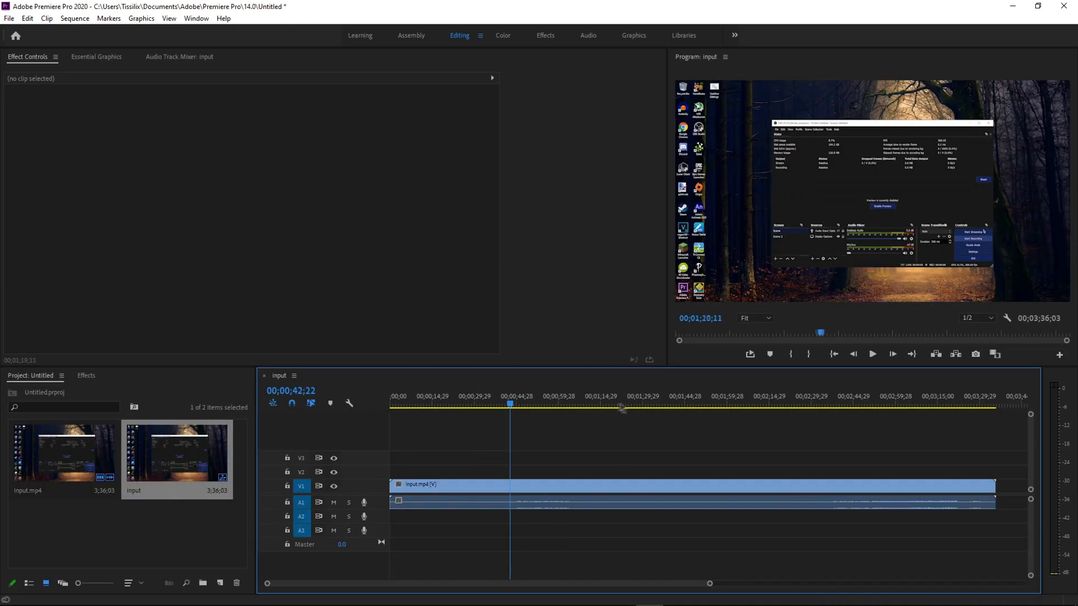
pyautogui.click(828, 405)
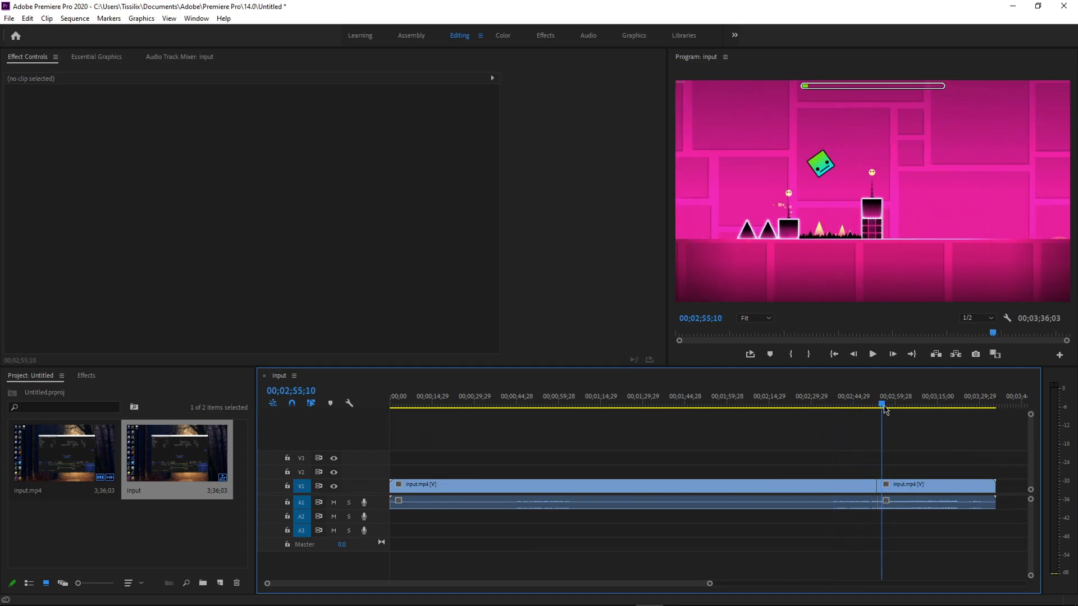
pyautogui.click(872, 355)
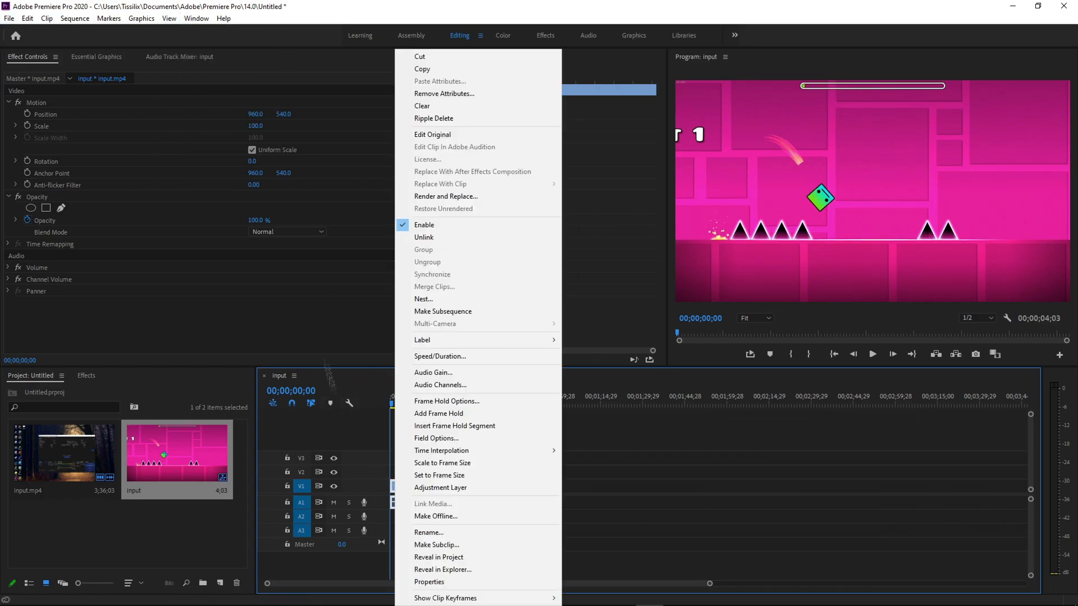
pyautogui.moveTo(473, 451)
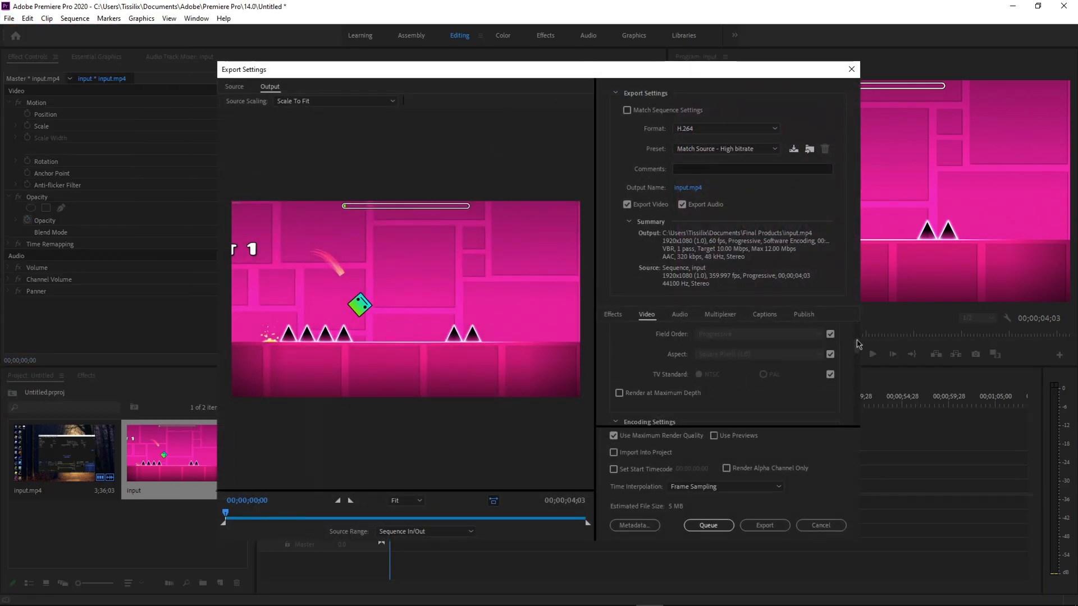
# Step: Export ok.mp4 with 50 Mbps target and maximum bitrate and Frame Blending interpolation
pyautogui.scroll(-3)
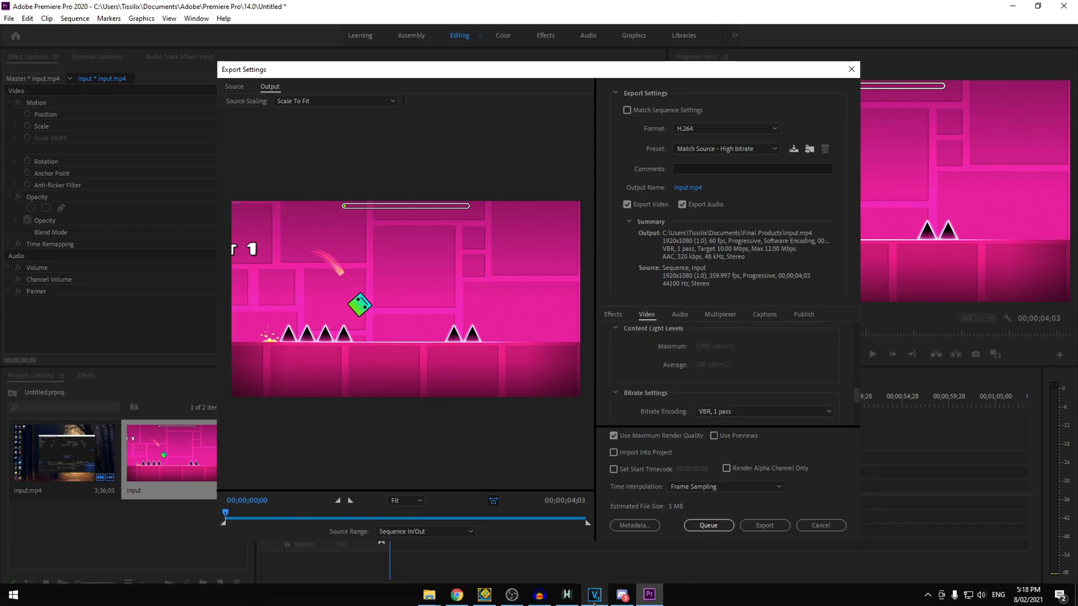
pyautogui.moveTo(649, 594)
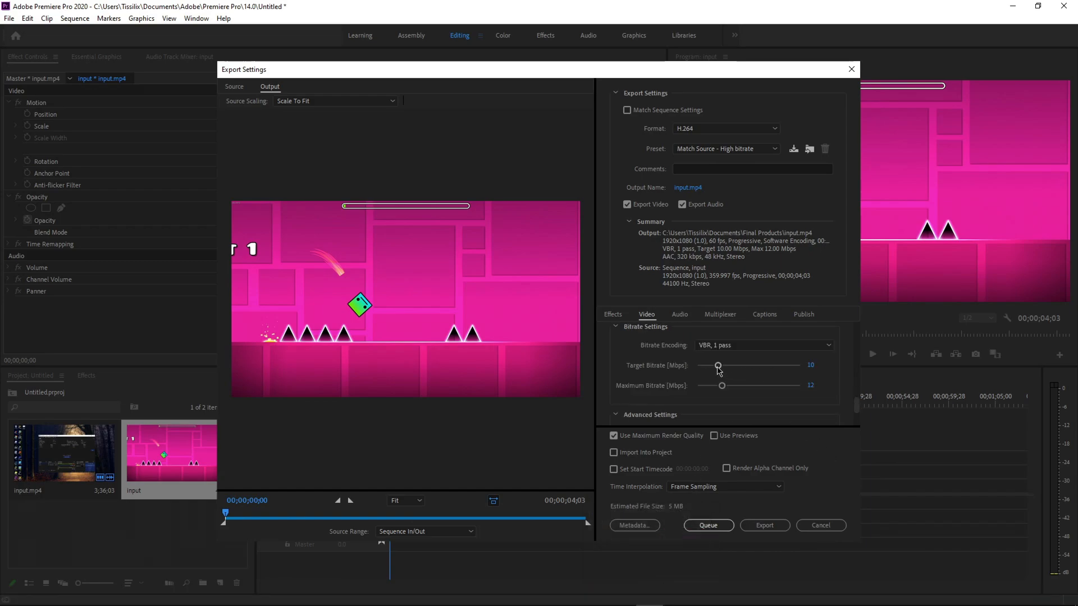
pyautogui.moveTo(719, 365); pyautogui.dragTo(799, 365)
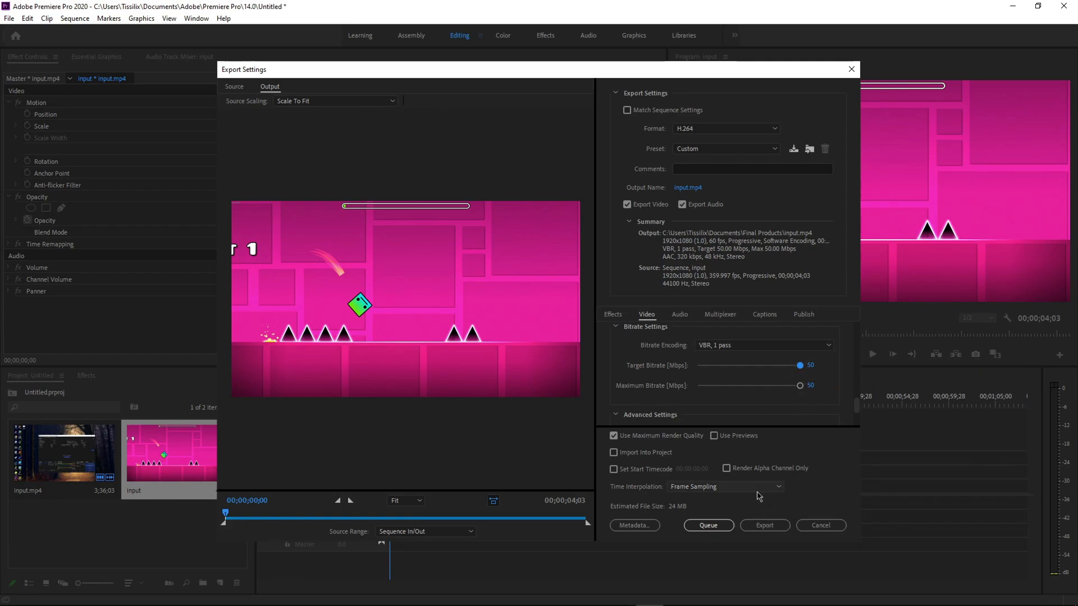
pyautogui.click(725, 487)
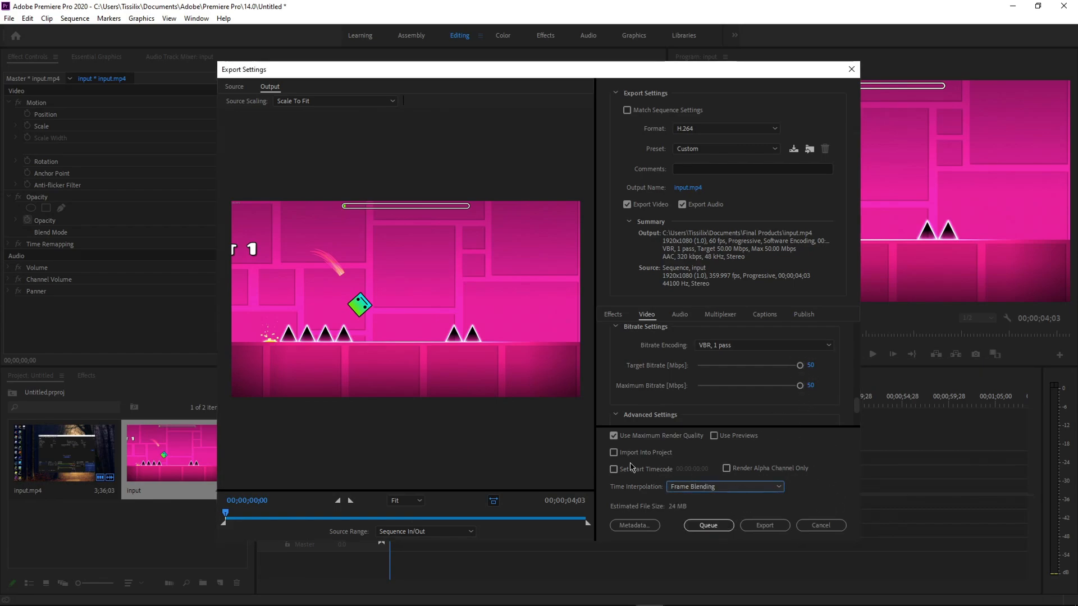
pyautogui.click(765, 526)
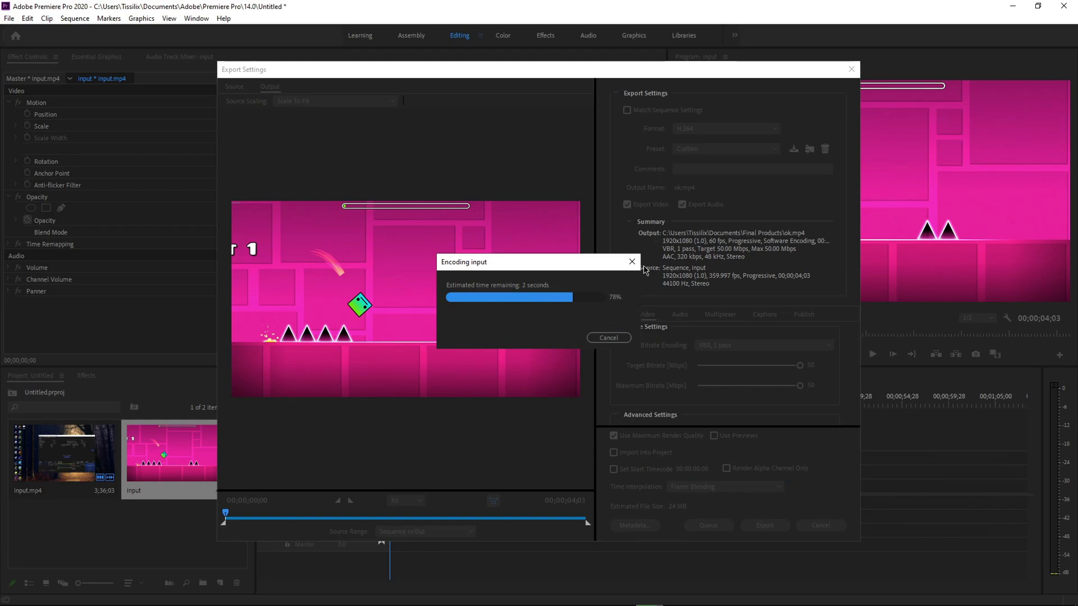
pyautogui.moveTo(640, 249)
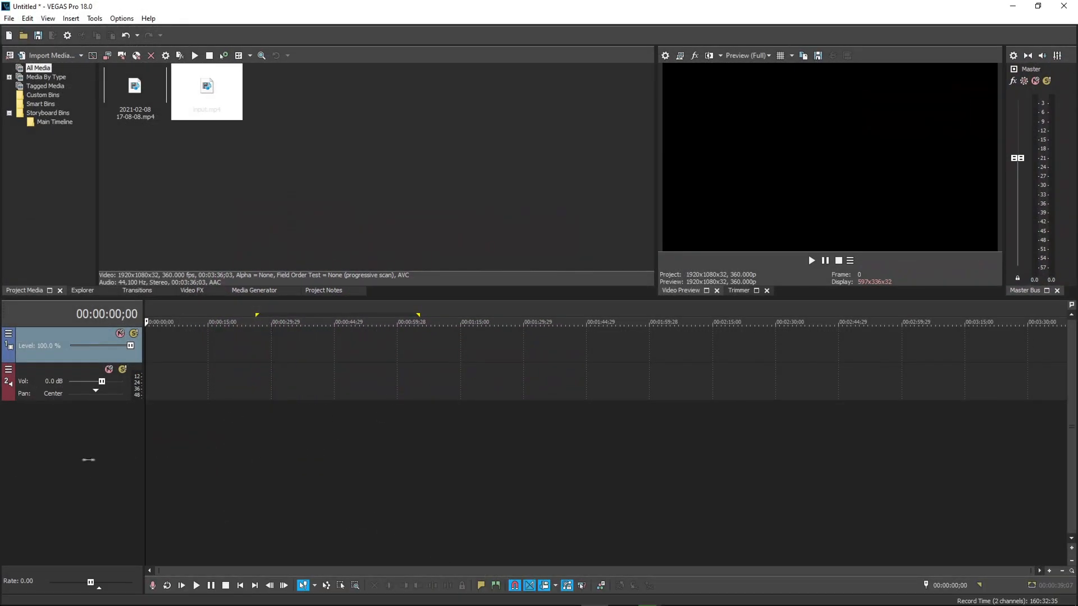
# Step: Position the playhead and put the input.mp4 clip on the VEGAS timeline
pyautogui.click(483, 322)
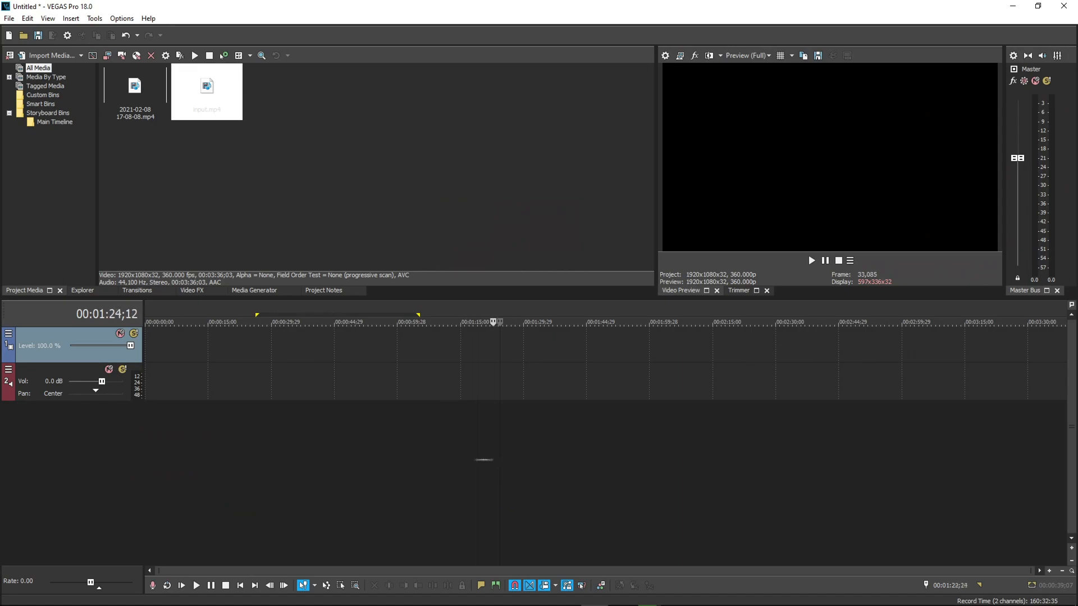
pyautogui.click(439, 323)
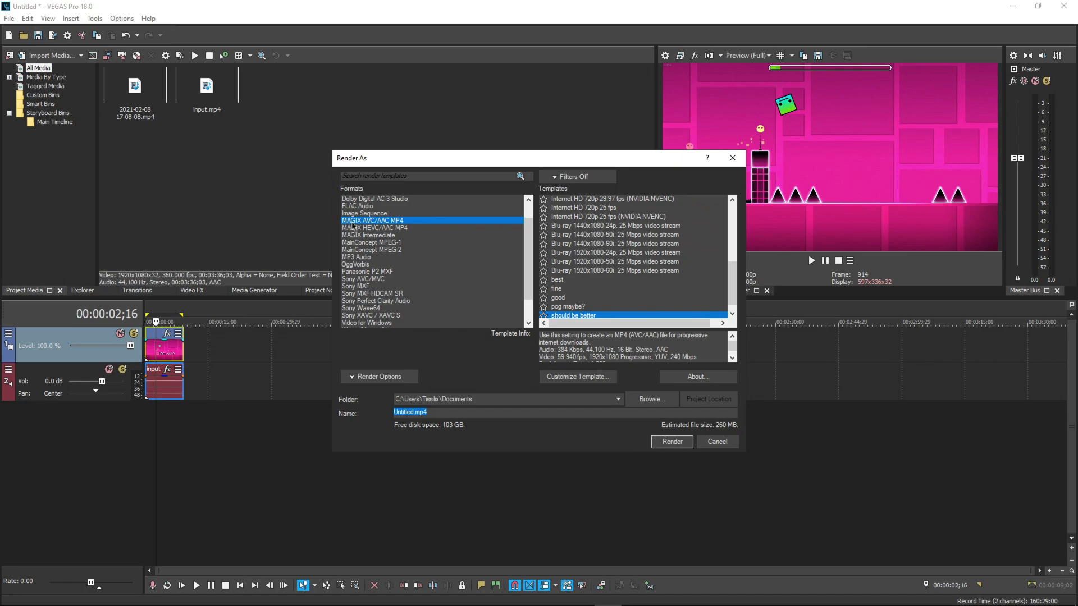
pyautogui.moveTo(718, 262)
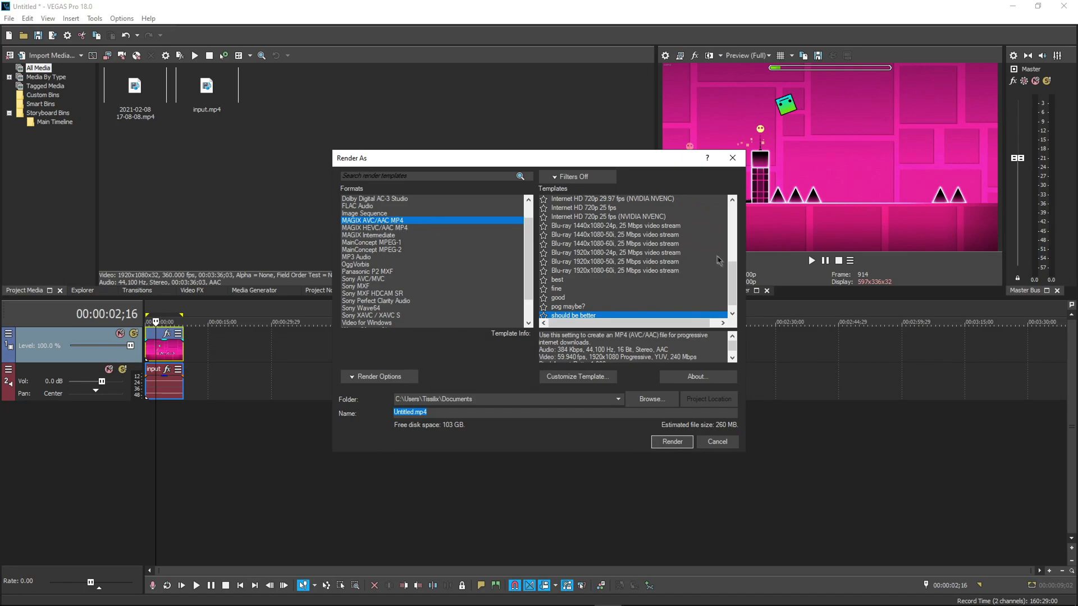
# Step: Select the 'should be better' MAGIX AVC/AAC MP4 template and open its custom settings
pyautogui.scroll(-3)
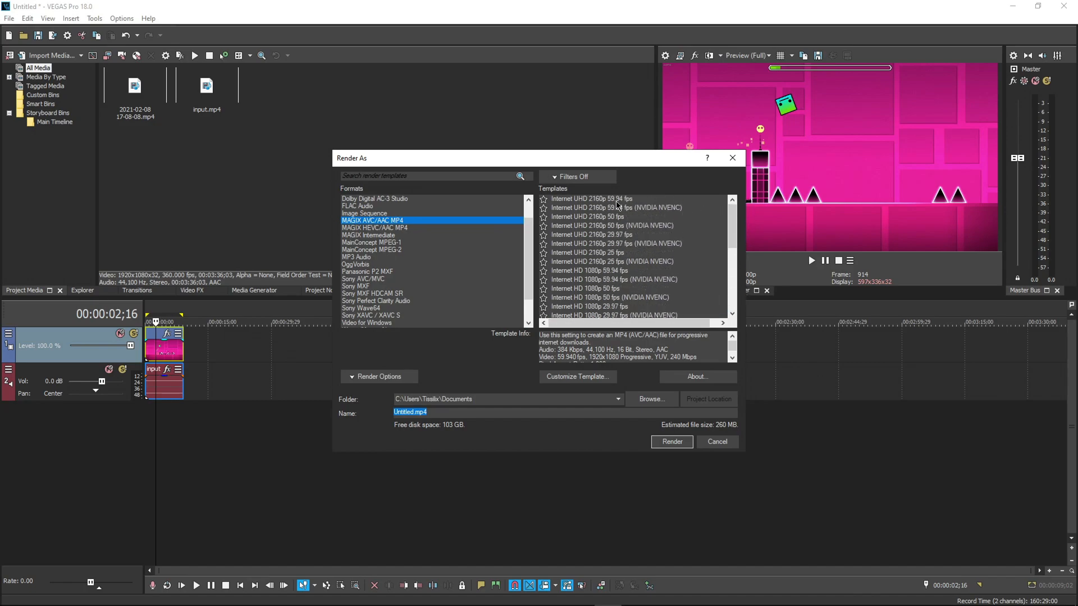
pyautogui.click(617, 208)
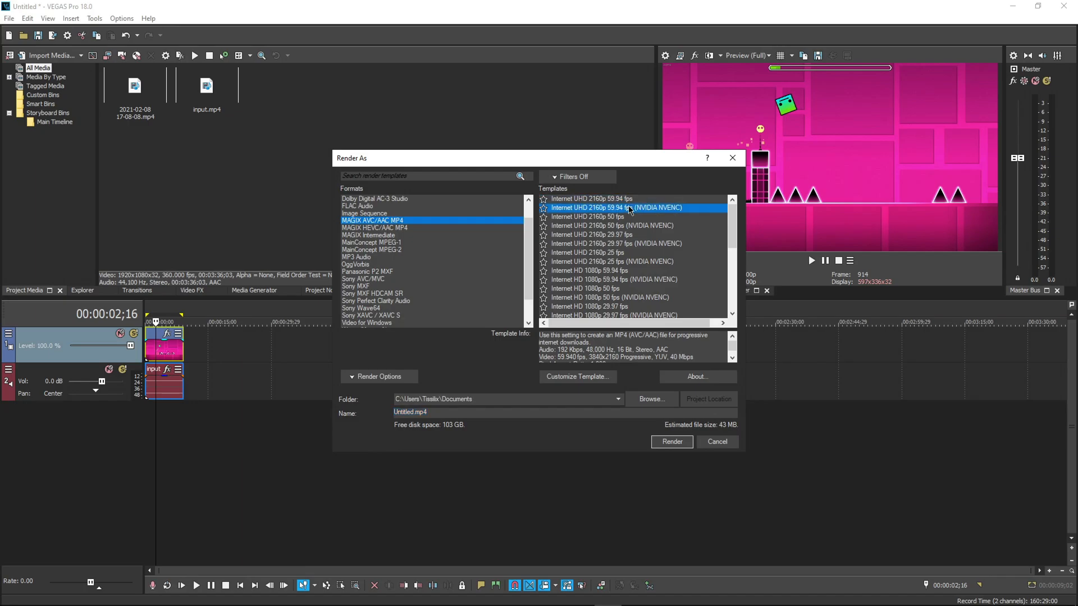
pyautogui.scroll(-3)
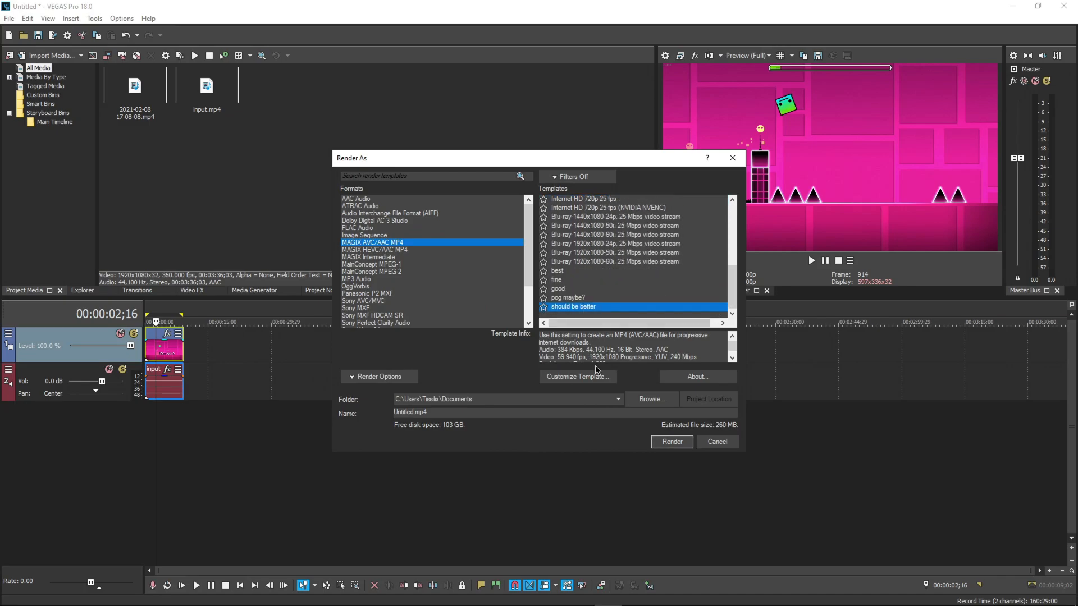
pyautogui.click(577, 376)
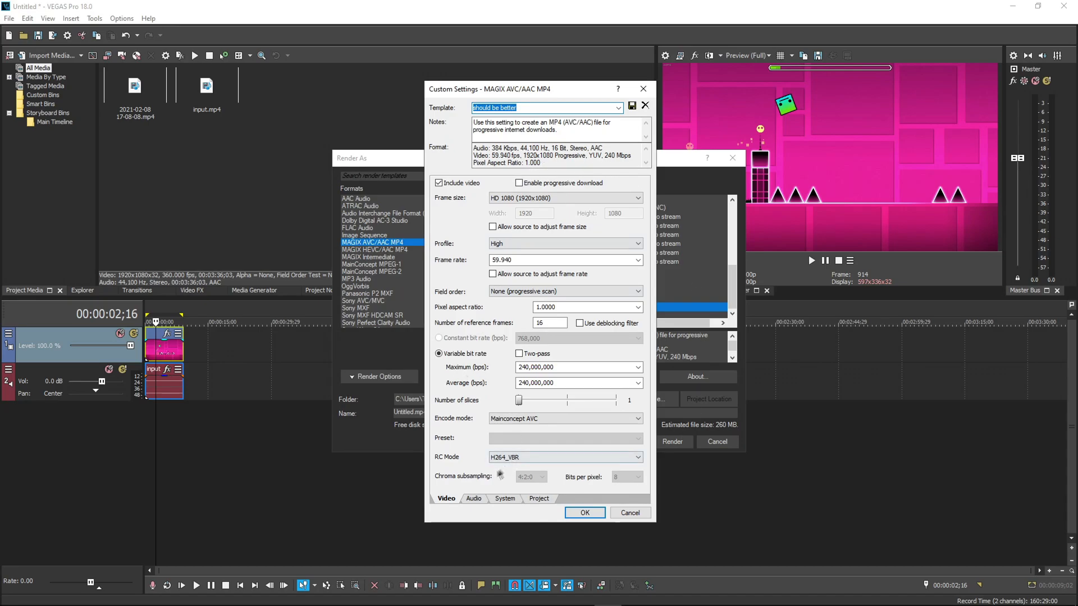
# Step: Keep the template's 44,100 Hz audio and 1080p 59.94 fps video settings, and accept them
pyautogui.click(505, 498)
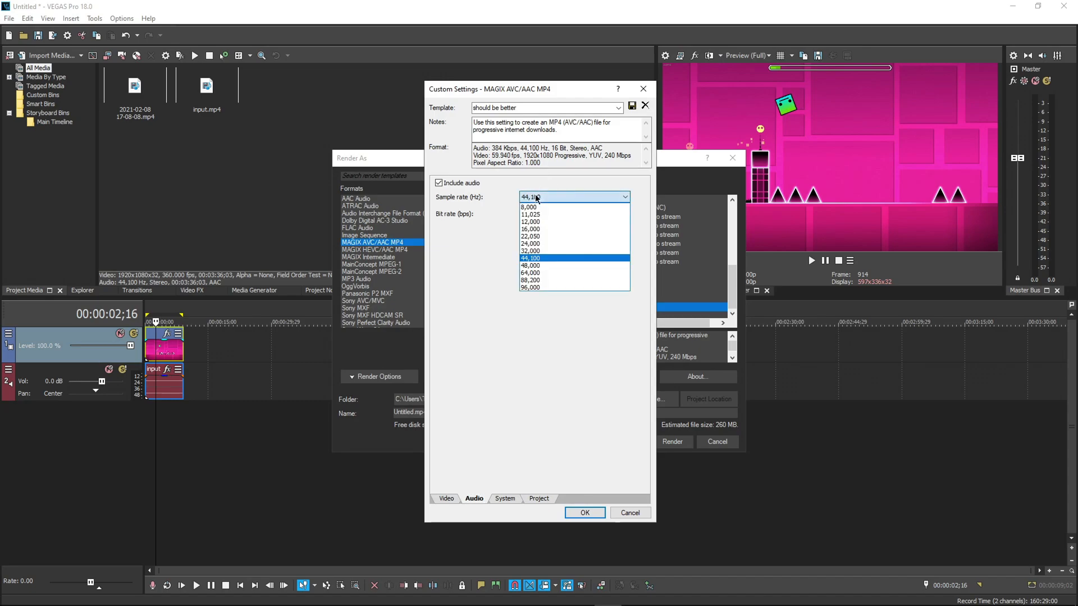
pyautogui.click(530, 258)
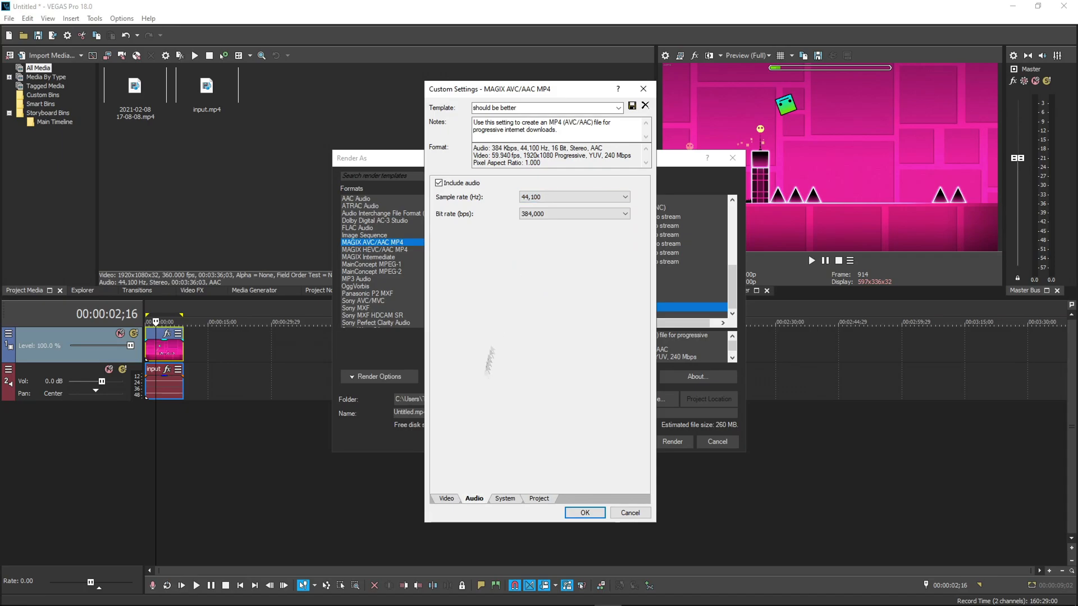
pyautogui.click(446, 498)
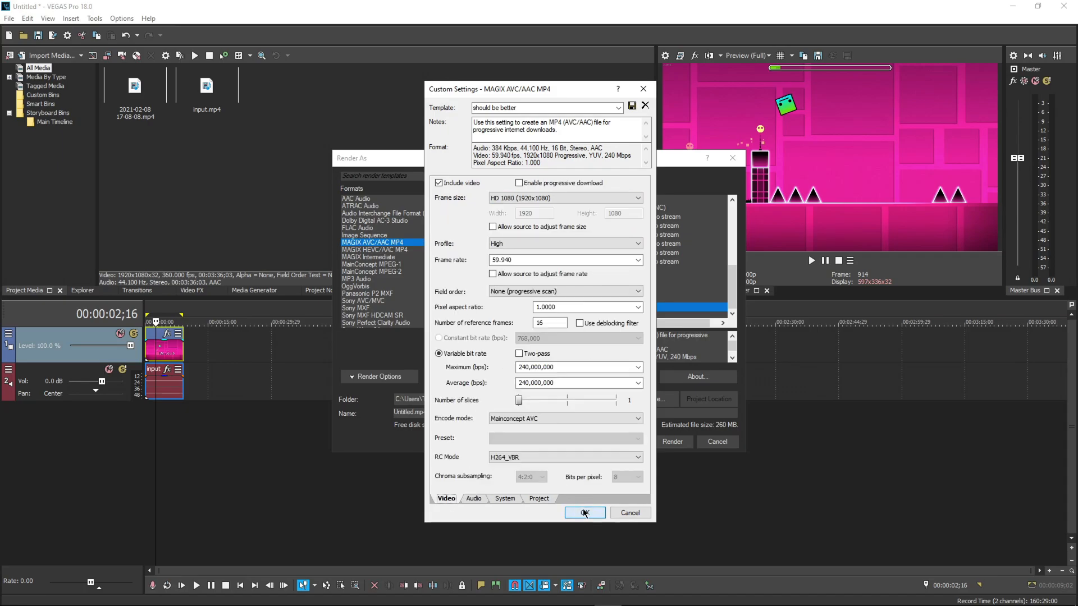
pyautogui.click(584, 512)
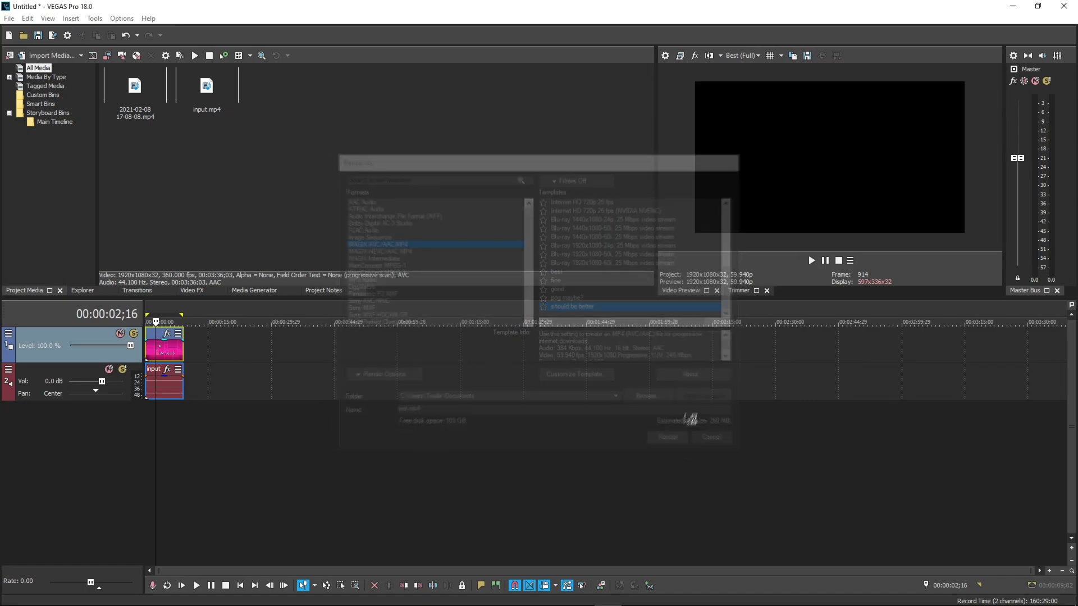
# Step: Start rendering the project to test.mp4
pyautogui.click(668, 437)
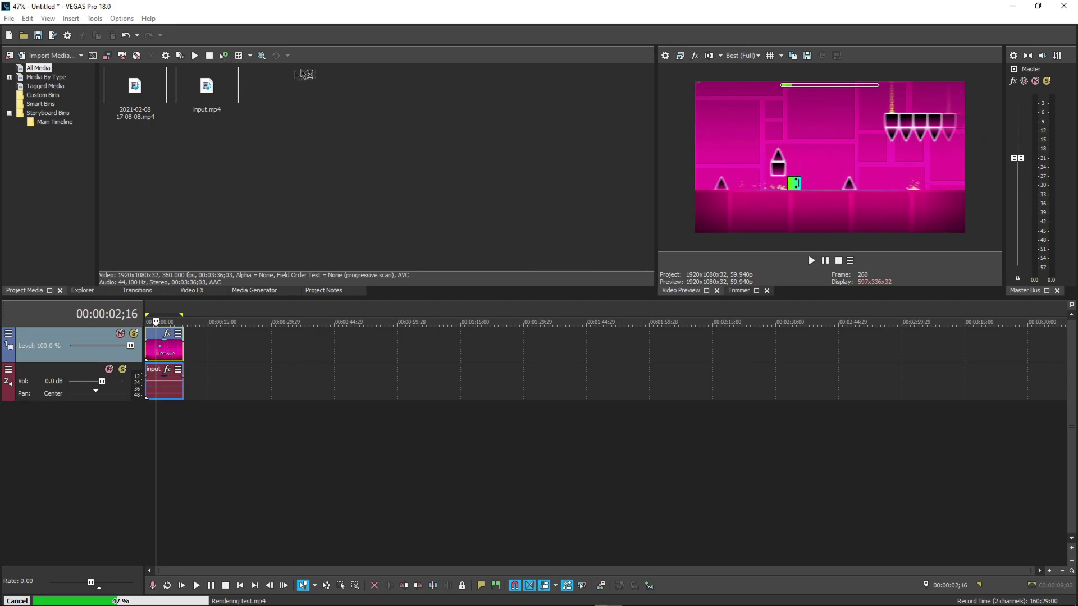
pyautogui.moveTo(356, 73)
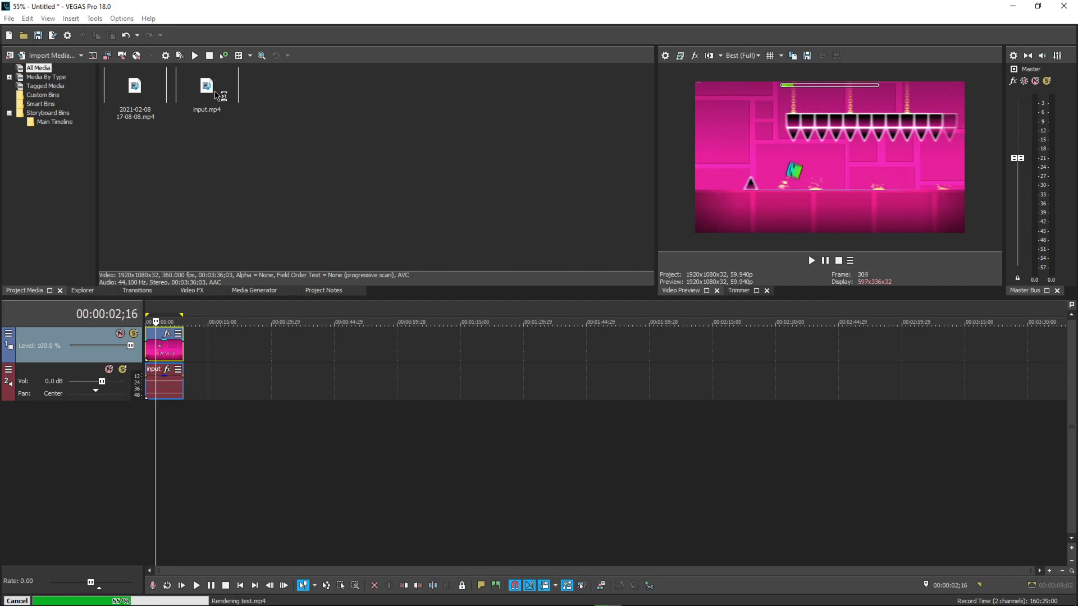
pyautogui.moveTo(444, 216)
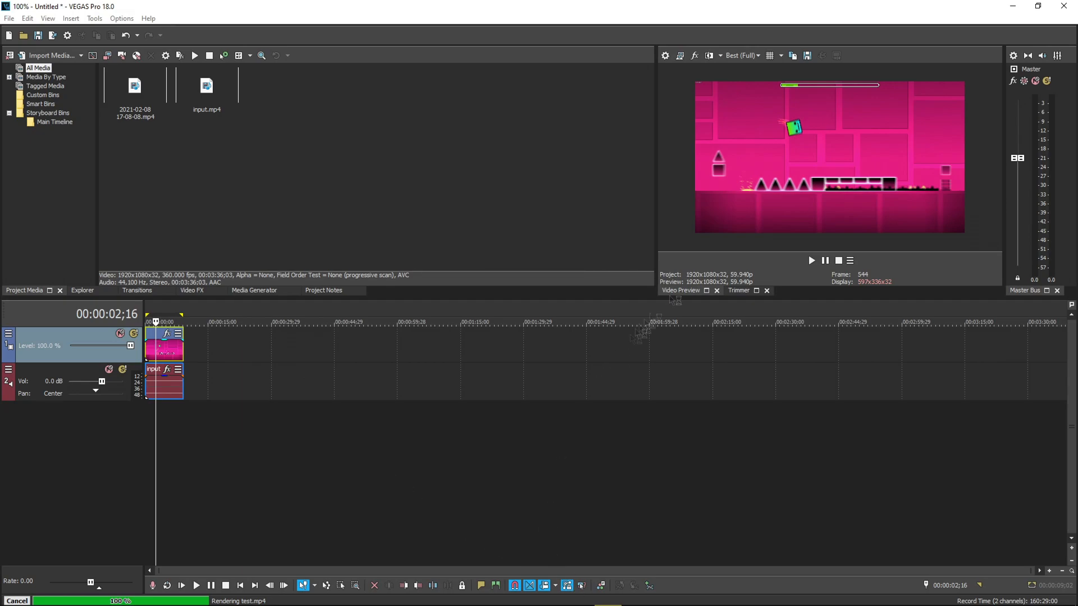
pyautogui.moveTo(619, 464)
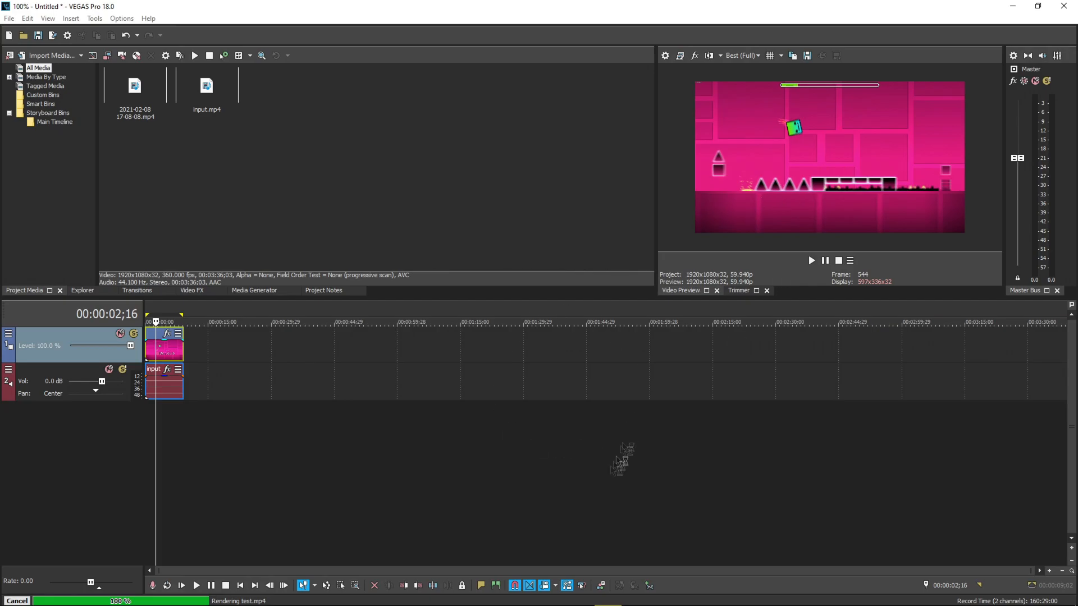
pyautogui.moveTo(584, 514)
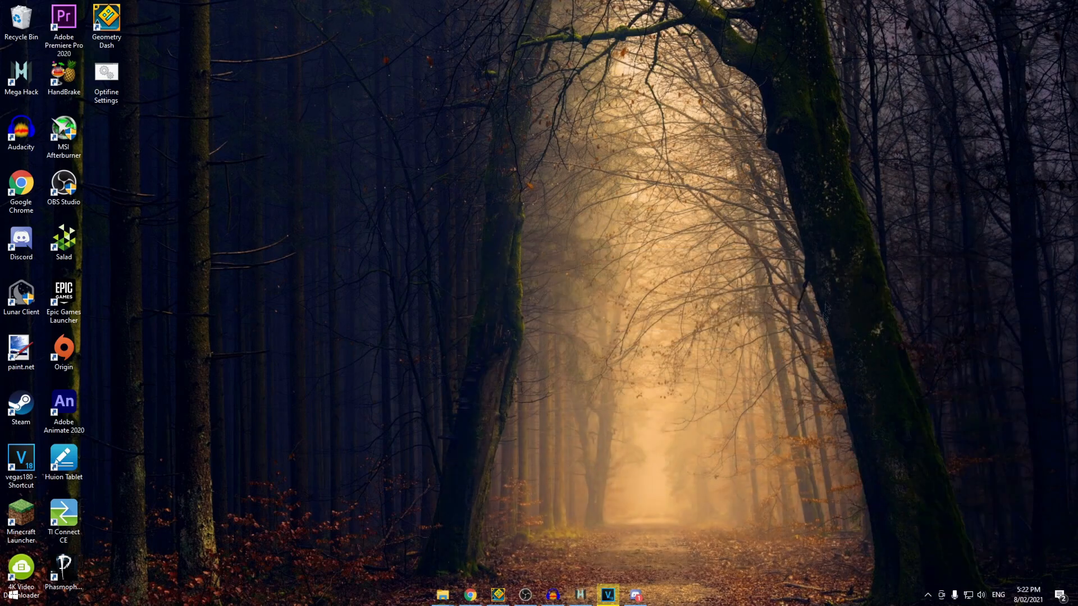
# Step: Restore VEGAS and open the 'pog maybe?' render template's custom audio settings
pyautogui.click(608, 595)
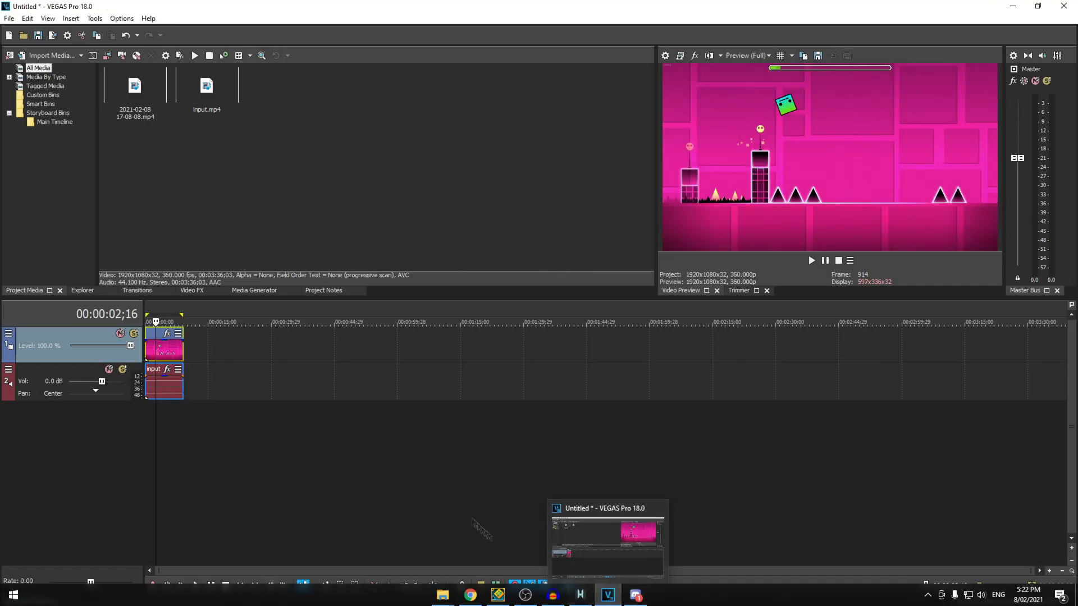
pyautogui.click(8, 18)
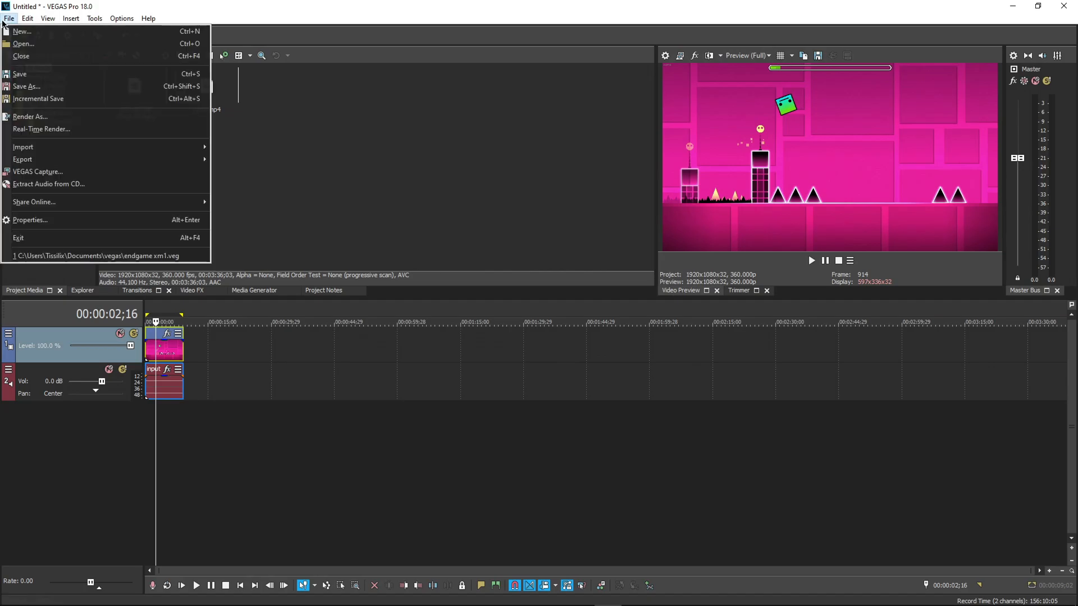
pyautogui.click(30, 117)
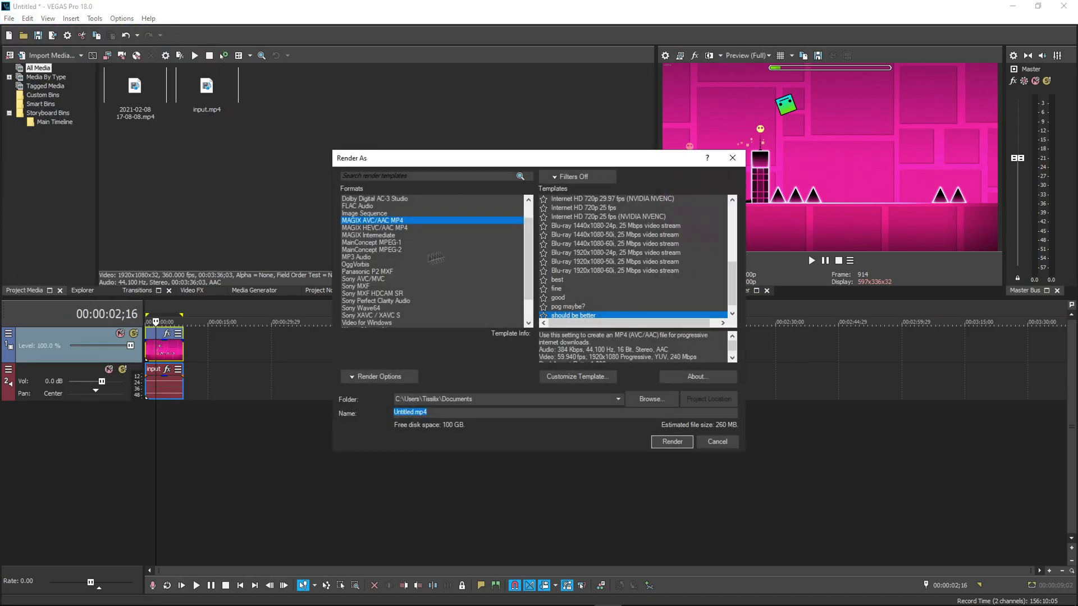
pyautogui.click(567, 306)
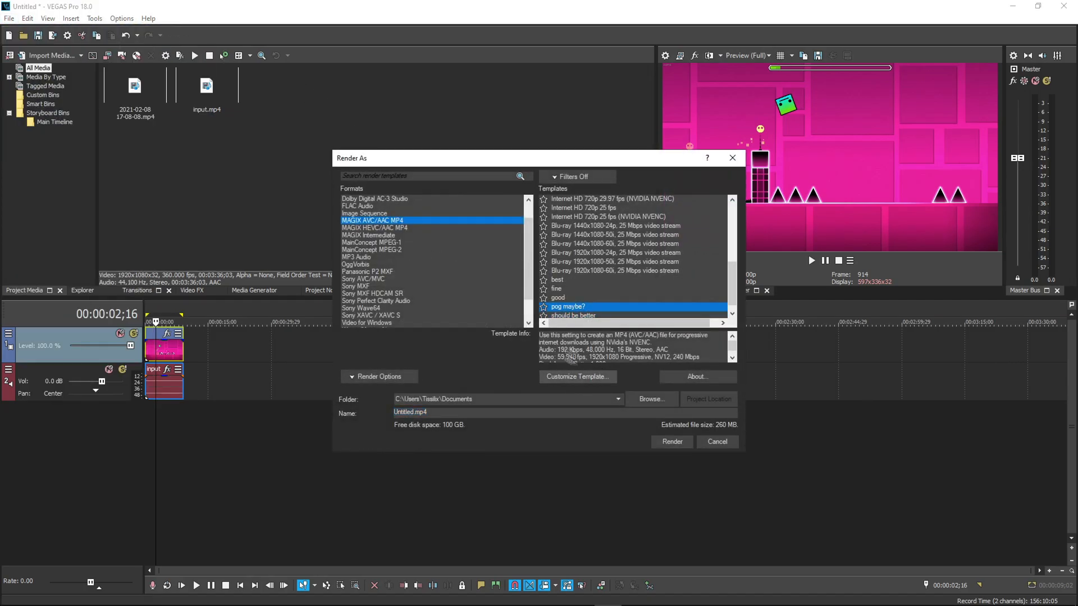
pyautogui.click(578, 376)
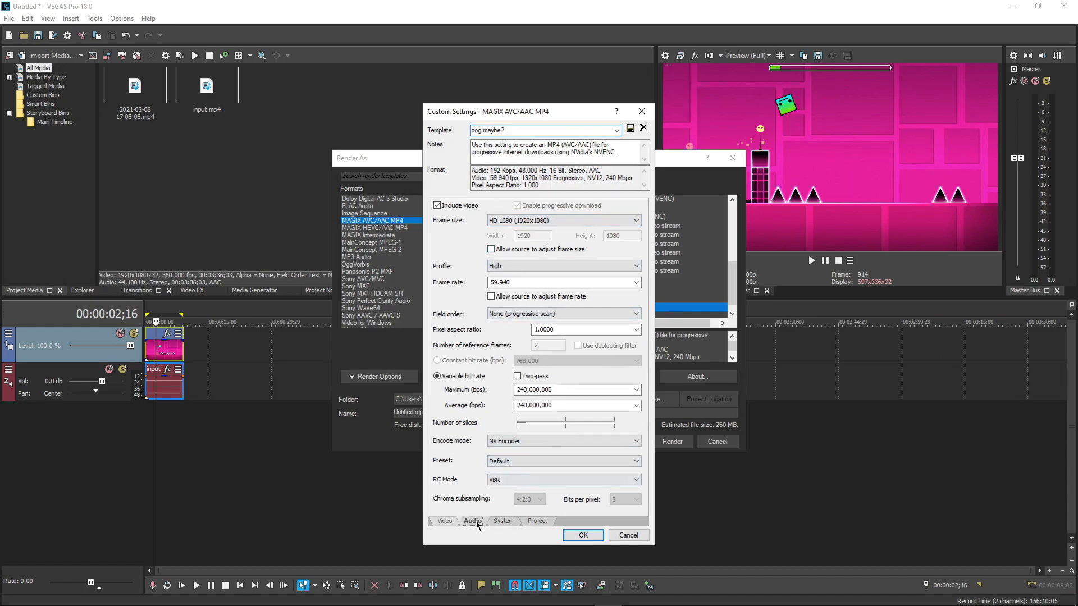
pyautogui.click(538, 521)
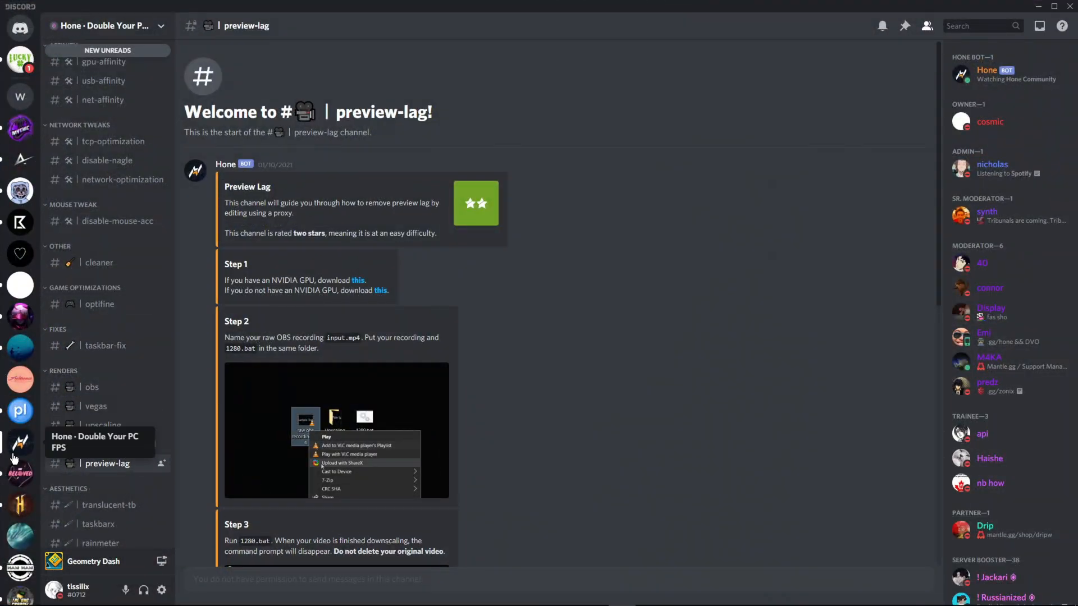
# Step: Open the #upscaling channel under RENDERS and scroll through its guide
pyautogui.click(103, 424)
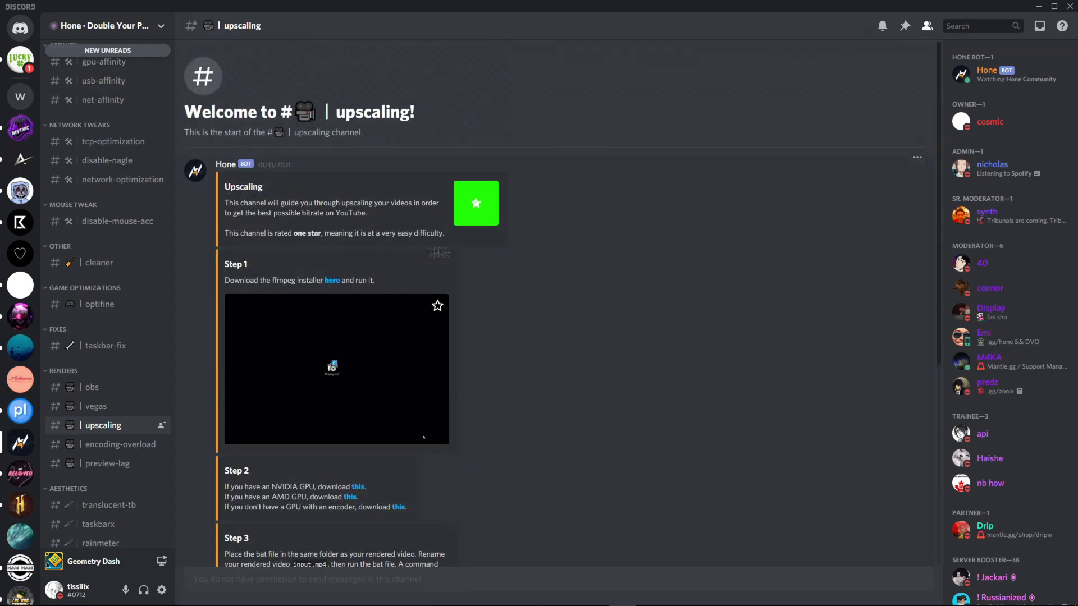
pyautogui.scroll(-3)
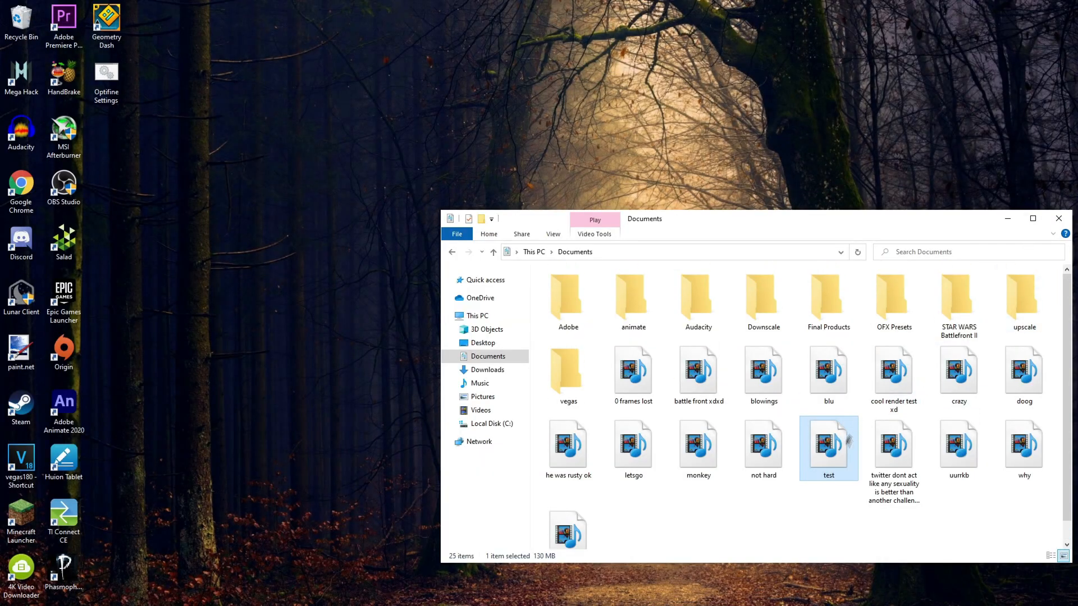
# Step: Drag test into the upscale folder, then view the upload video's Details properties
pyautogui.moveTo(828, 447); pyautogui.dragTo(1023, 303)
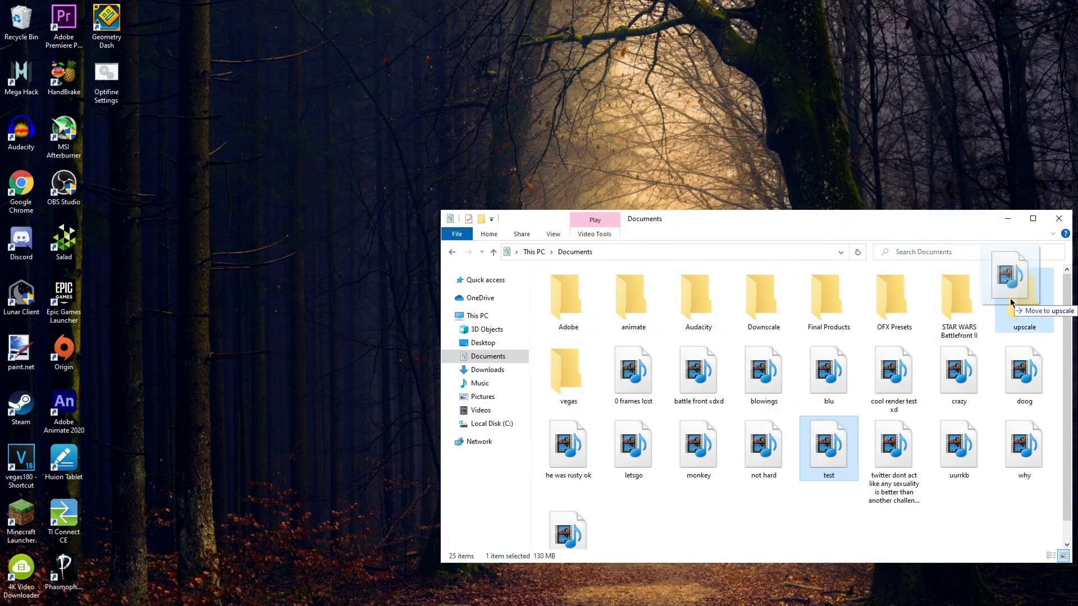
pyautogui.moveTo(828, 443); pyautogui.dragTo(1023, 296)
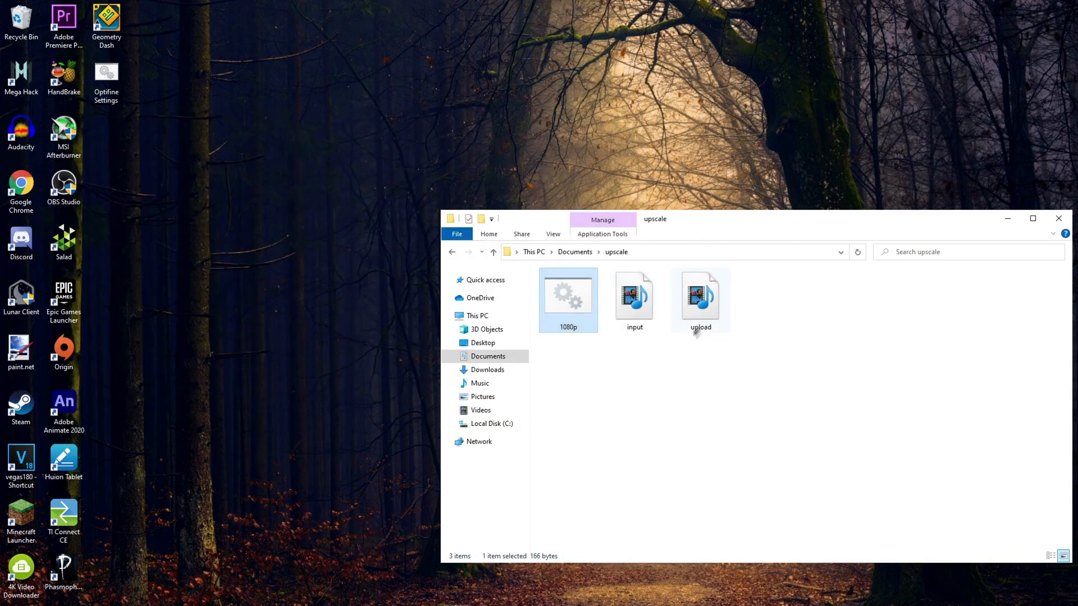
pyautogui.click(701, 299)
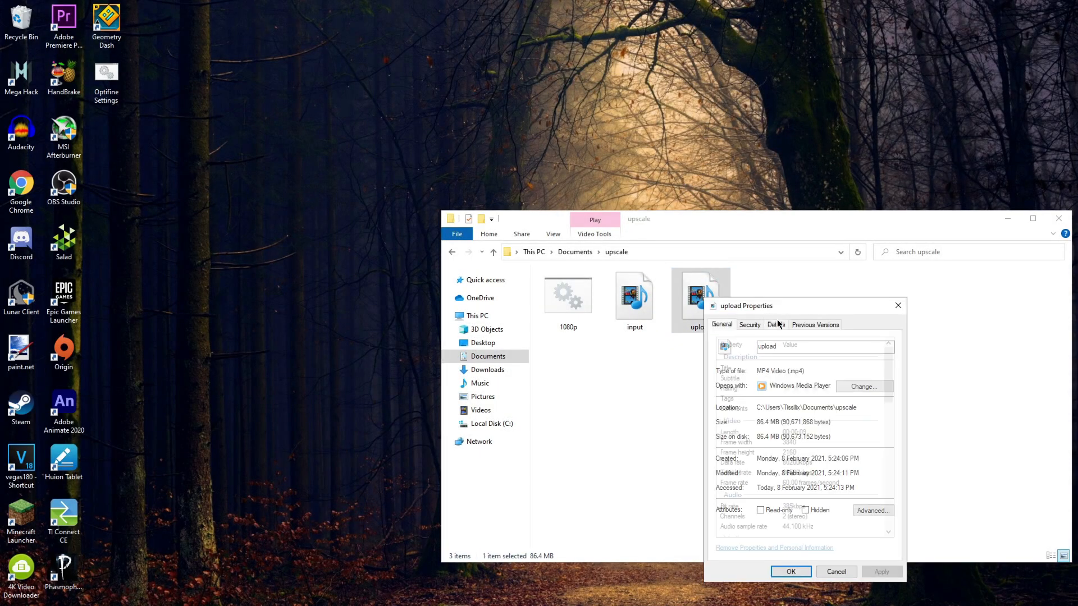
pyautogui.click(776, 324)
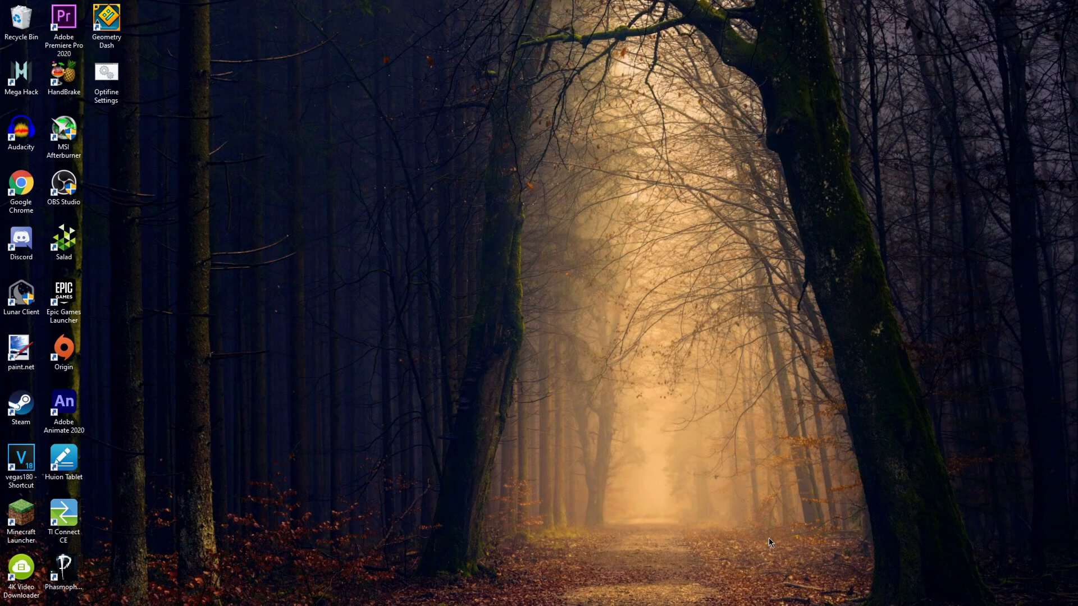
pyautogui.moveTo(622, 467)
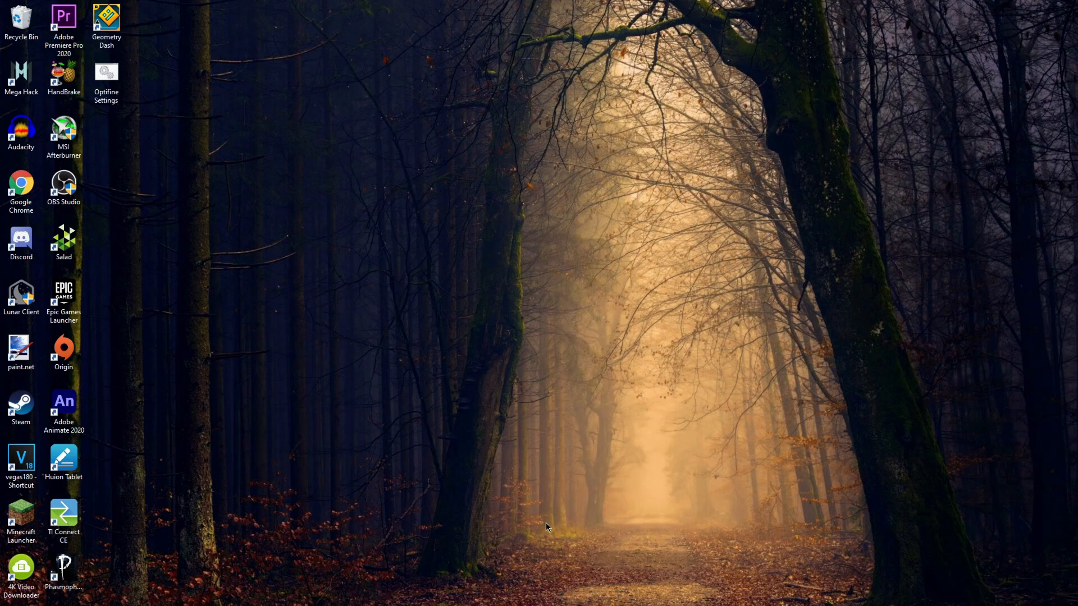
pyautogui.moveTo(469, 547)
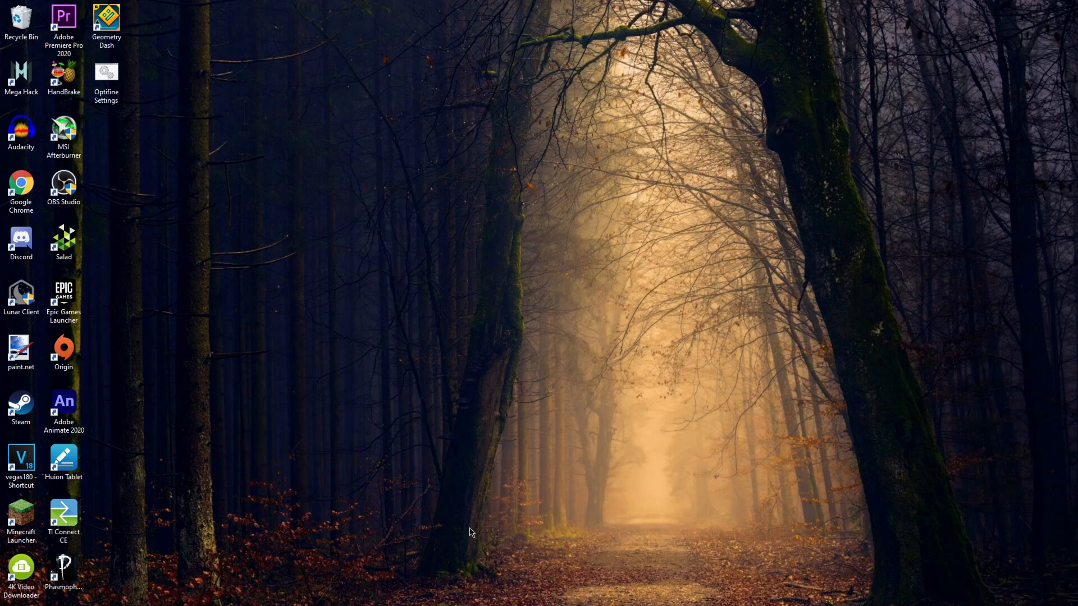